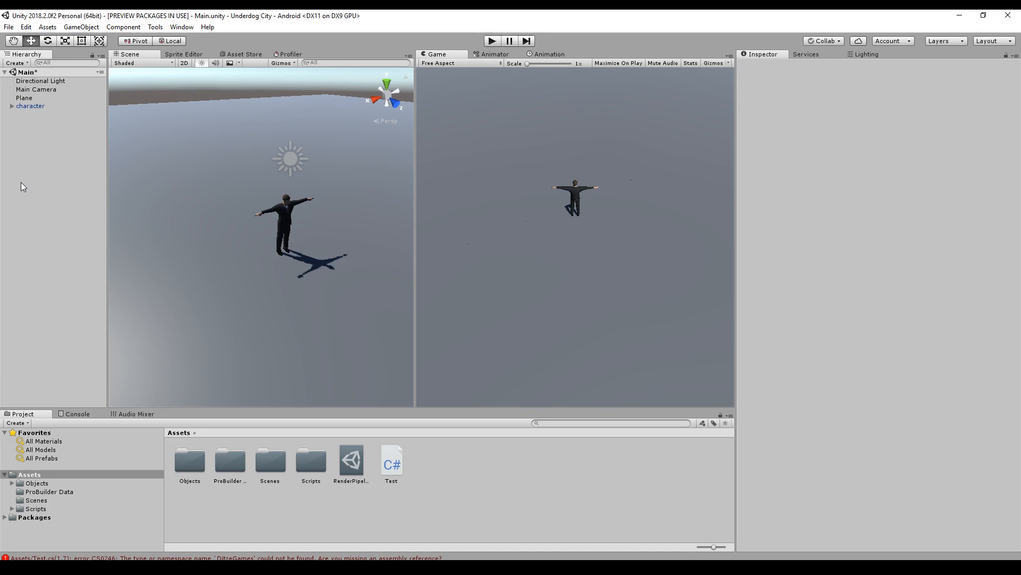
pyautogui.moveTo(41, 180)
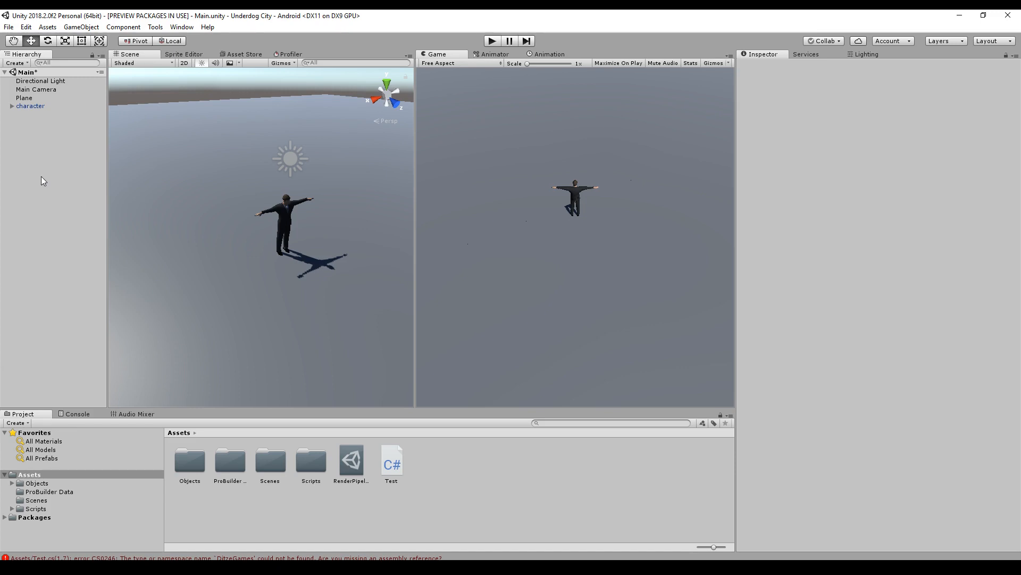
pyautogui.moveTo(261, 89)
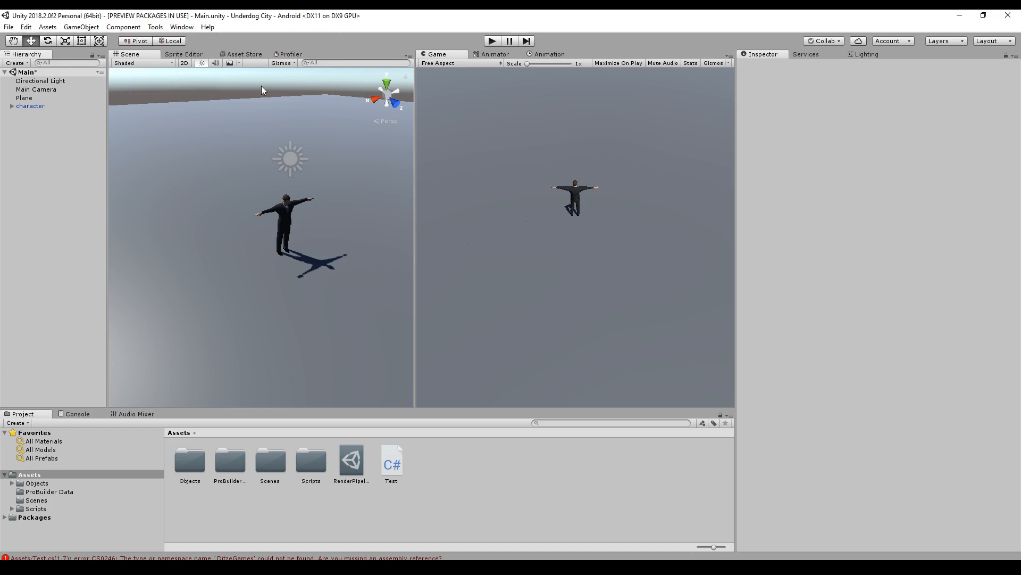
# Deactivate the 'character' object so it disappears from the scene and game
pyautogui.click(30, 106)
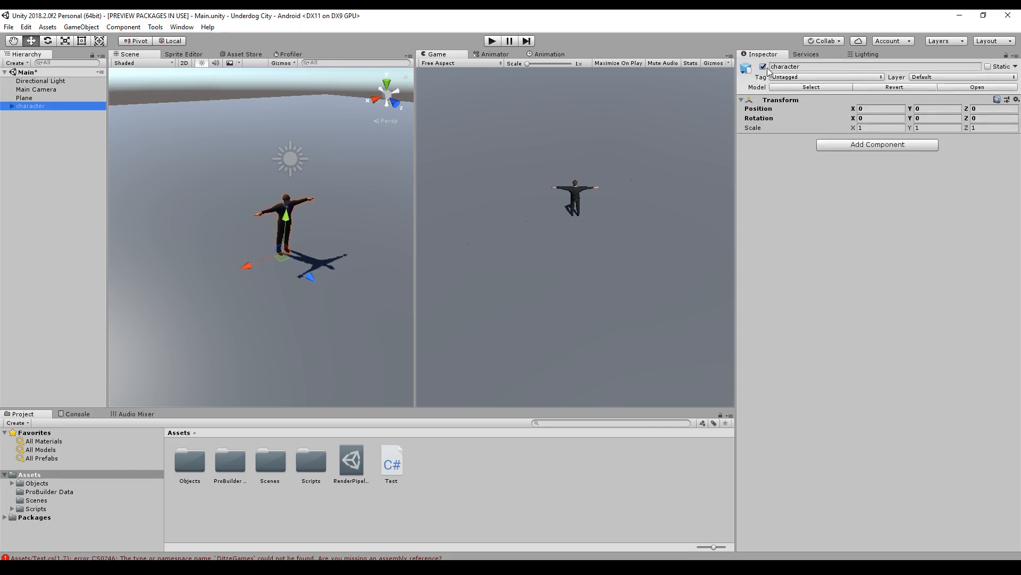
pyautogui.click(52, 144)
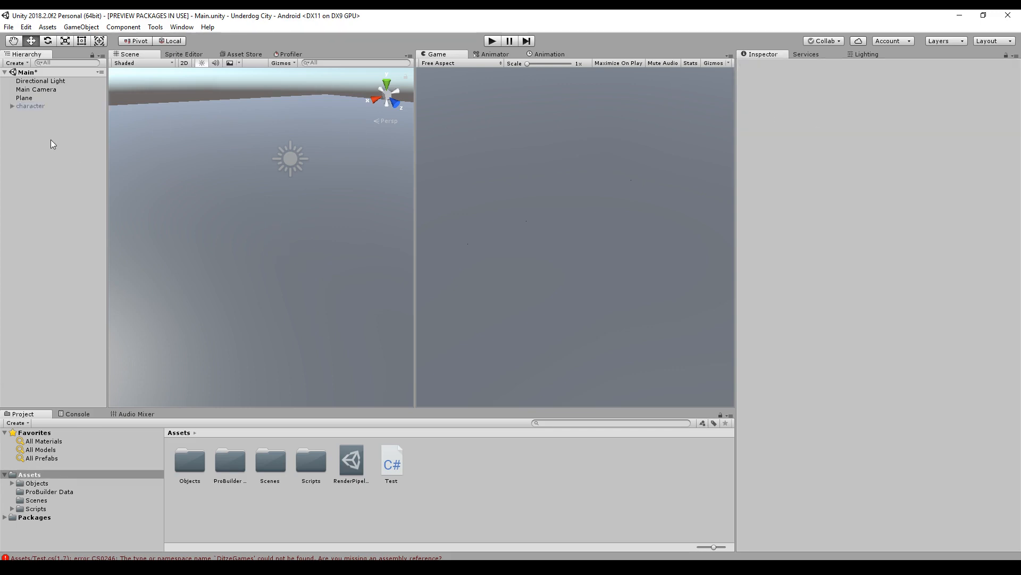
# Add a Cube and raise it to about Y 0.77, just above the ground plane
pyautogui.rightClick(52, 144)
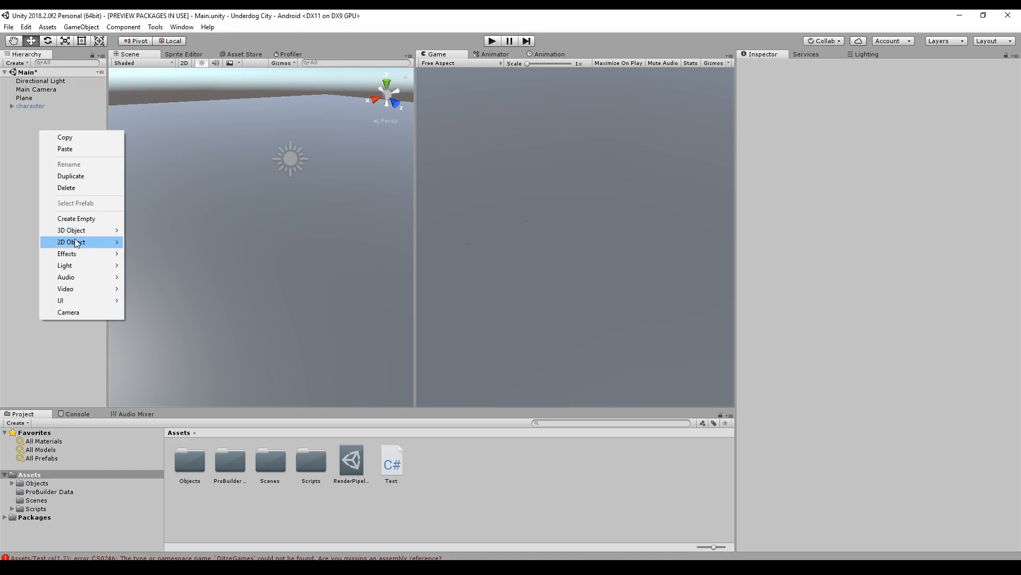
pyautogui.click(70, 230)
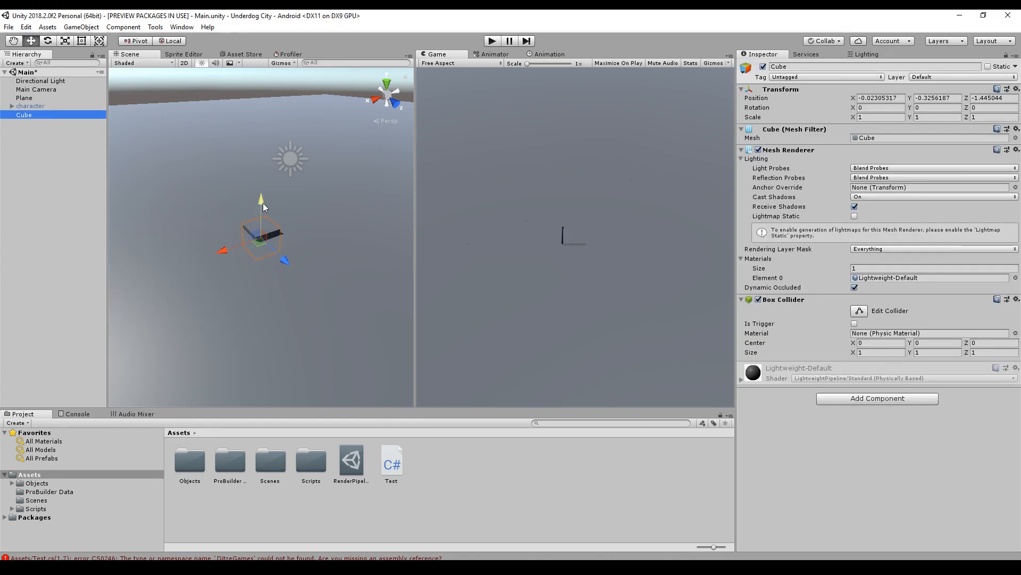
pyautogui.moveTo(261, 196); pyautogui.dragTo(261, 159)
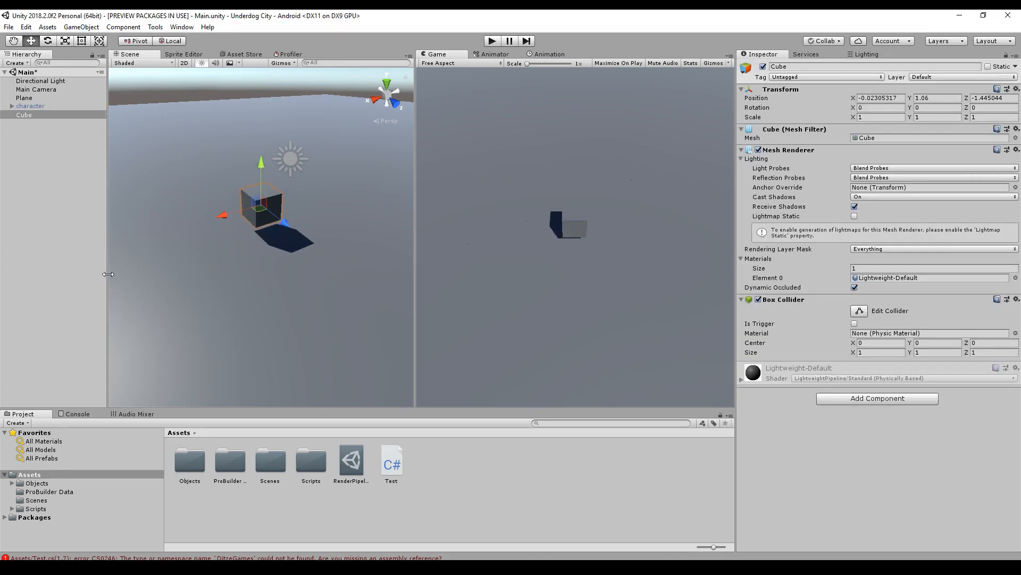
pyautogui.moveTo(262, 175); pyautogui.dragTo(261, 202)
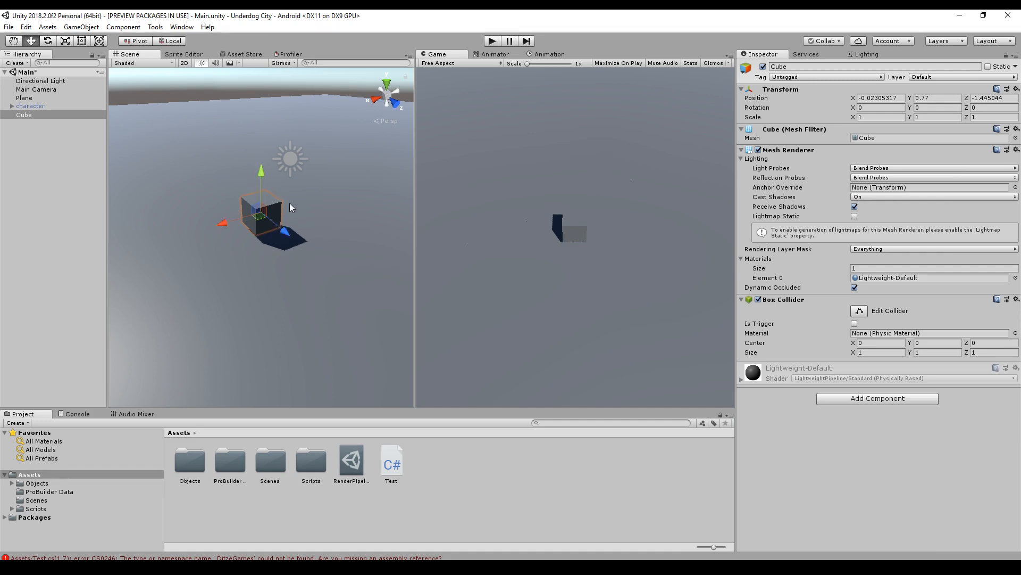
# Import MobileInput.unitypackage from GTA Tutorial/Packages with all its contents
pyautogui.click(46, 27)
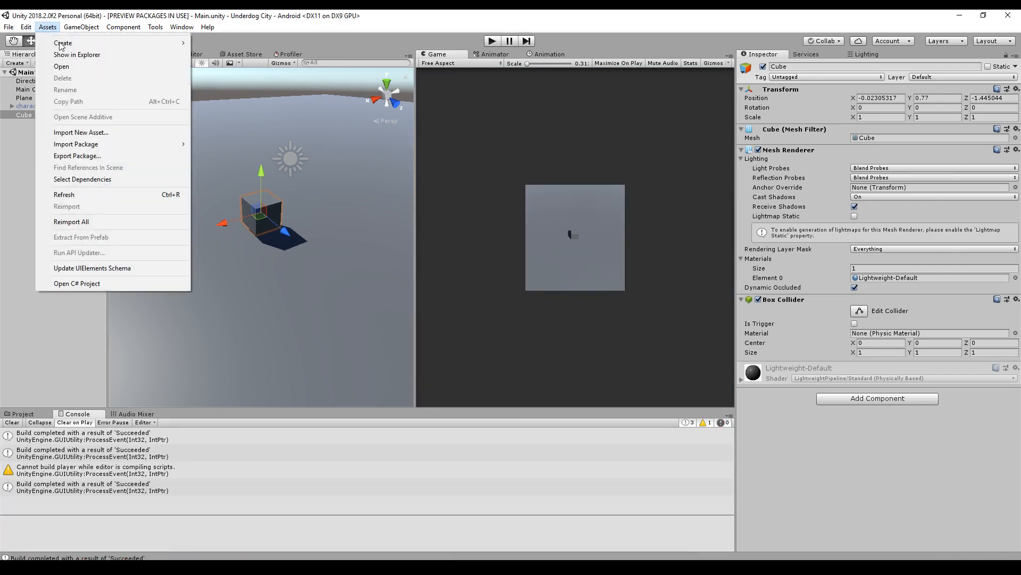
pyautogui.moveTo(76, 144)
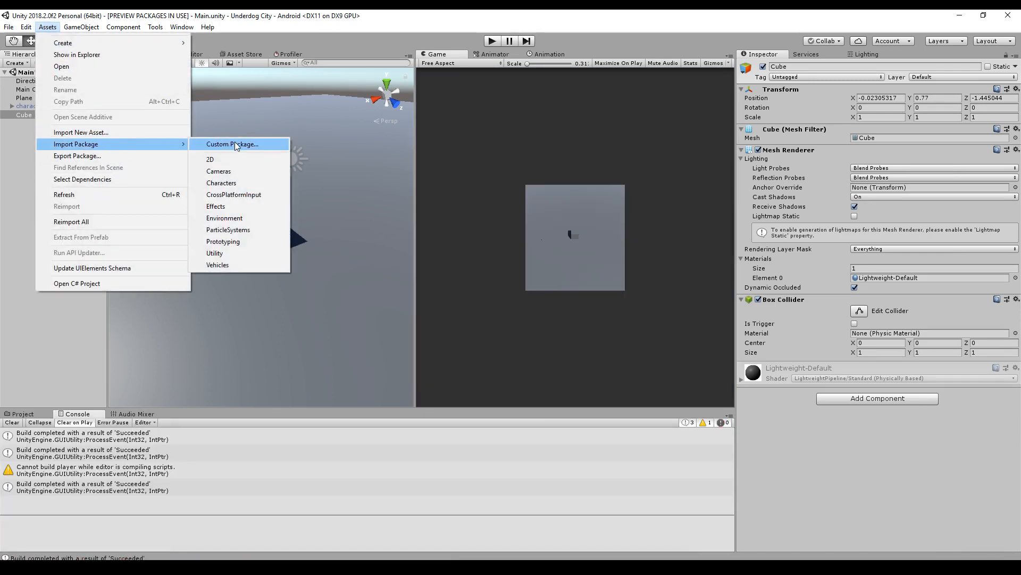
pyautogui.click(232, 144)
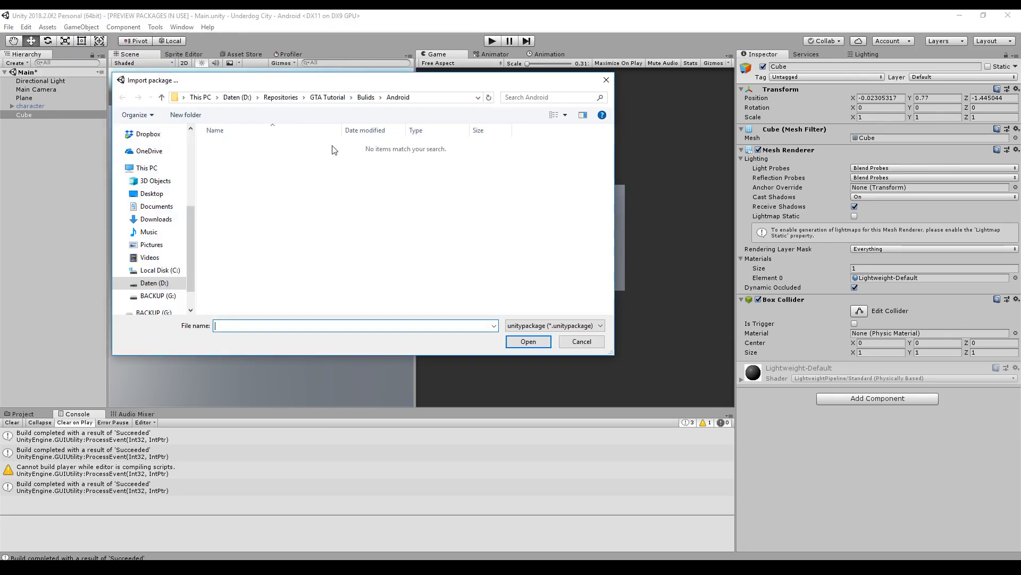
pyautogui.click(328, 97)
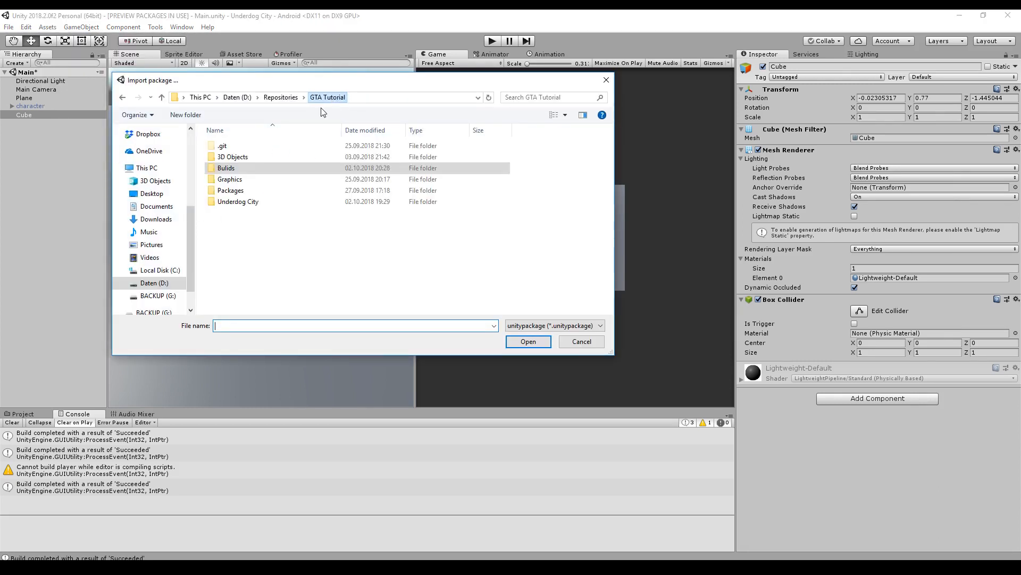
pyautogui.doubleClick(231, 190)
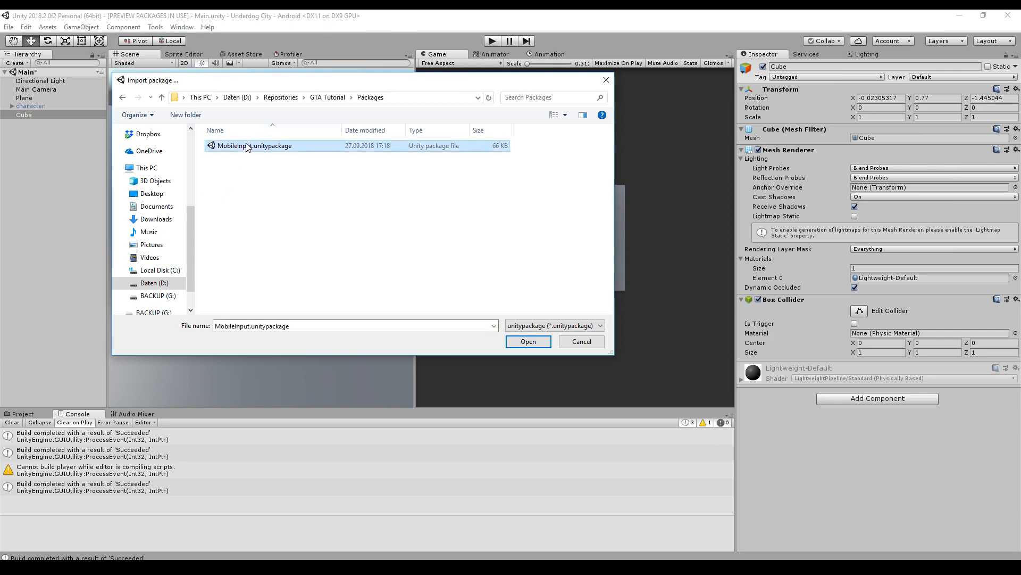
pyautogui.click(527, 342)
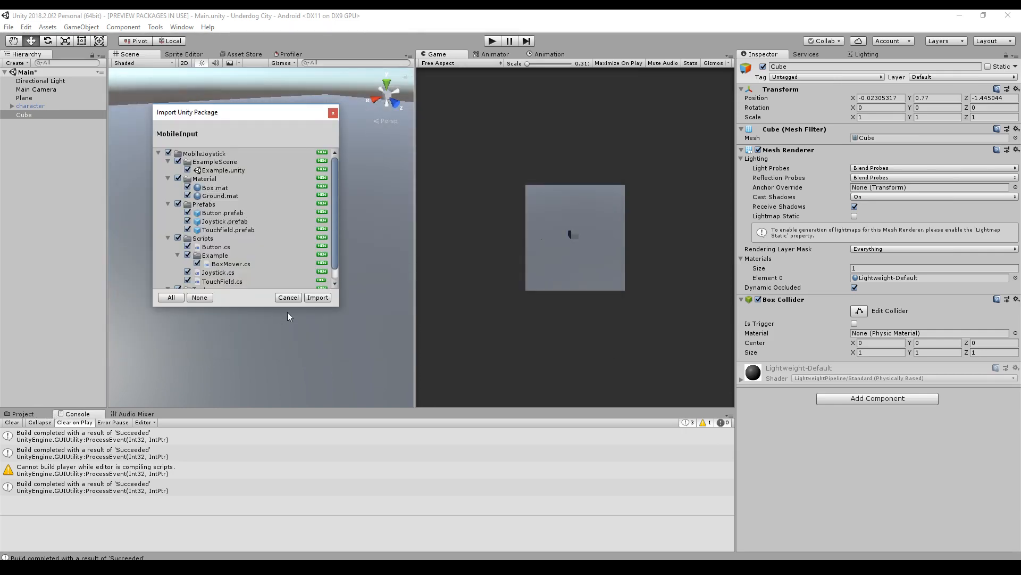
pyautogui.click(317, 297)
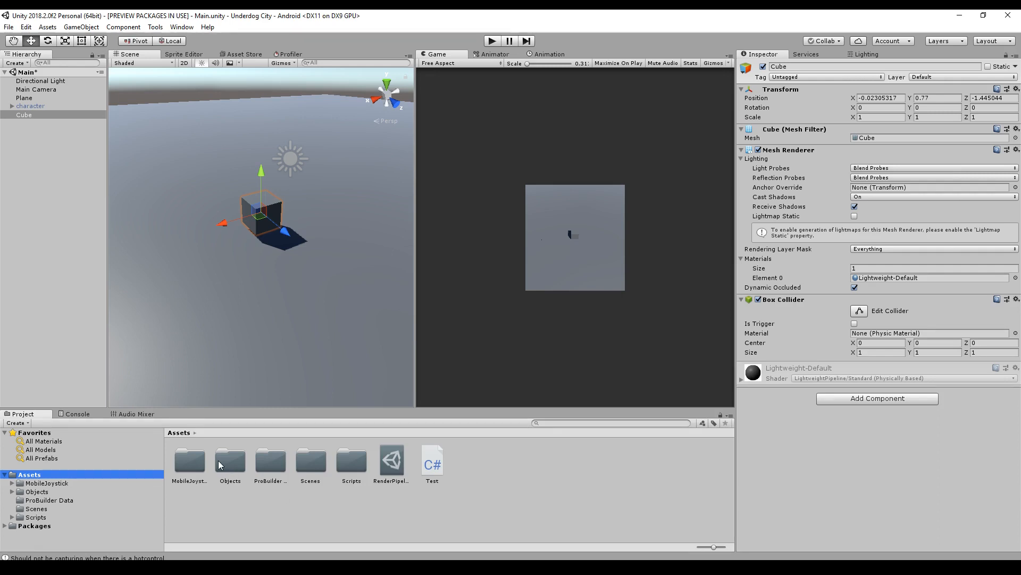
# Apply the MobileJoystick Box material to the cube so it appears white, then browse to Prefabs
pyautogui.click(190, 461)
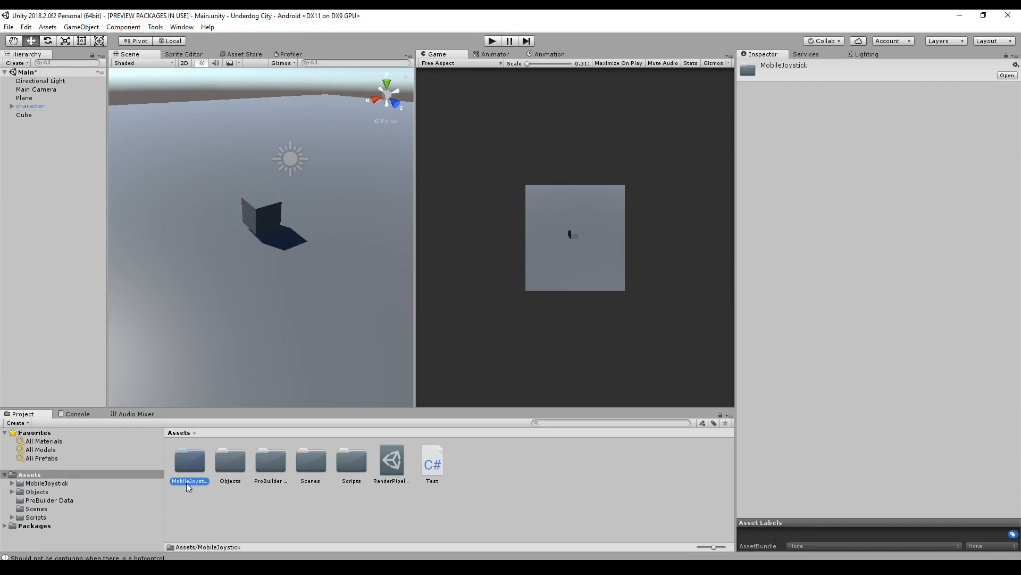
pyautogui.doubleClick(189, 463)
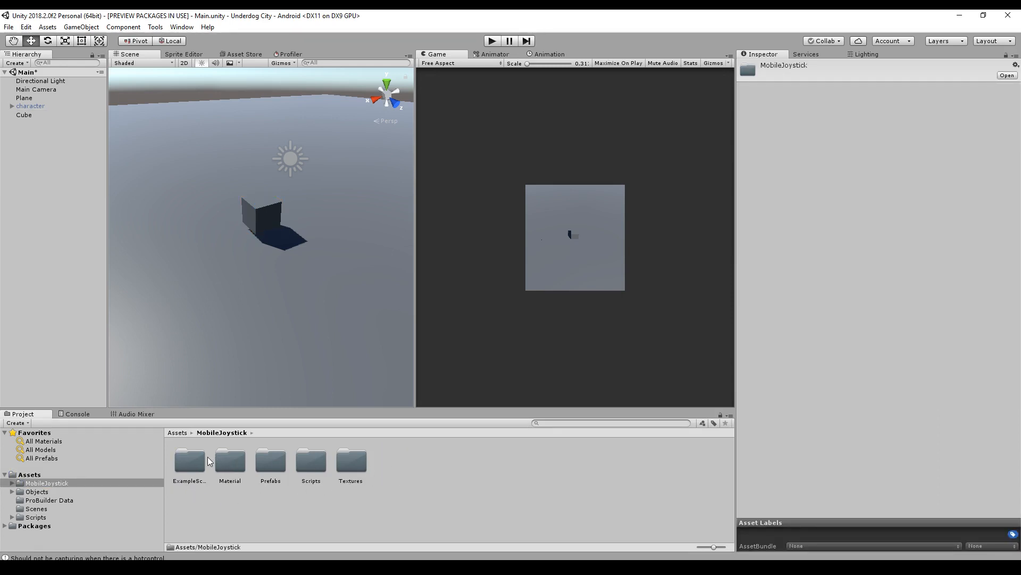
pyautogui.moveTo(190, 470)
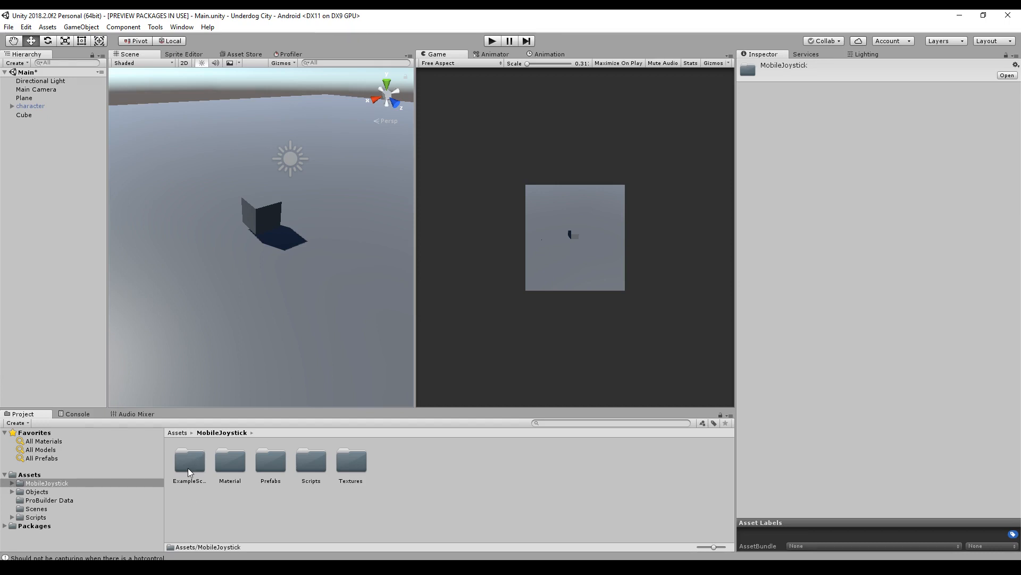
pyautogui.doubleClick(189, 460)
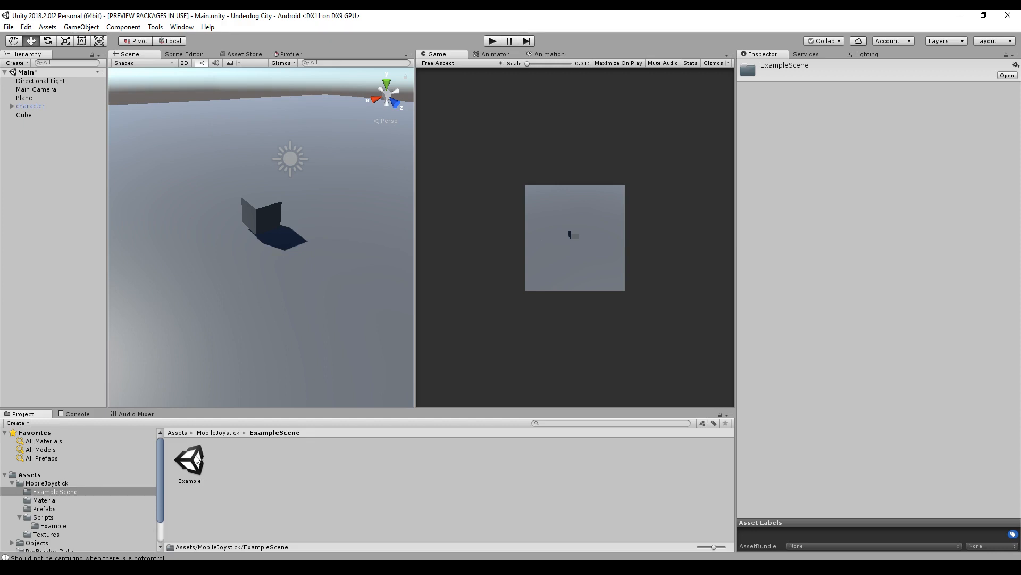
pyautogui.moveTo(265, 472)
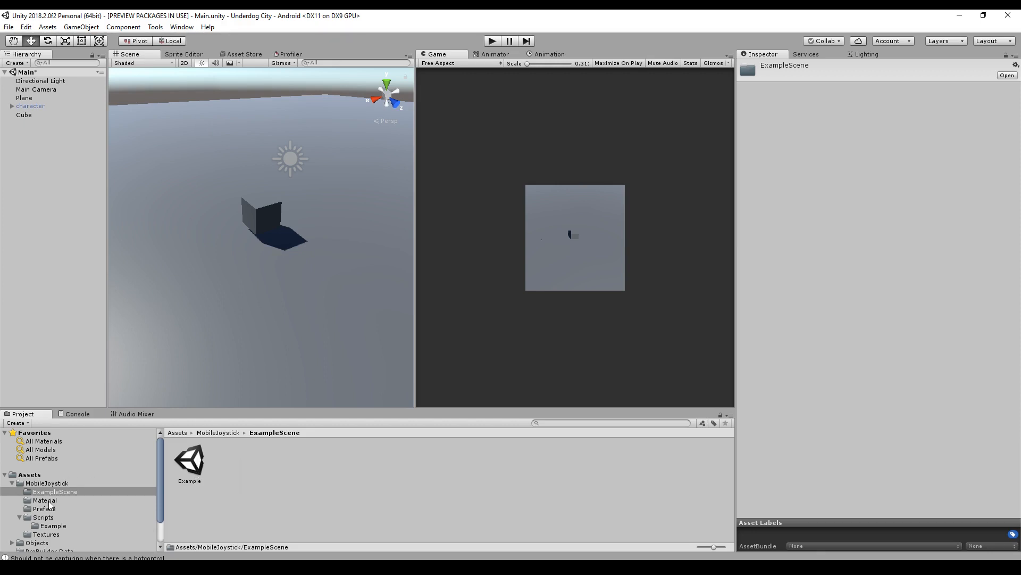
pyautogui.click(45, 500)
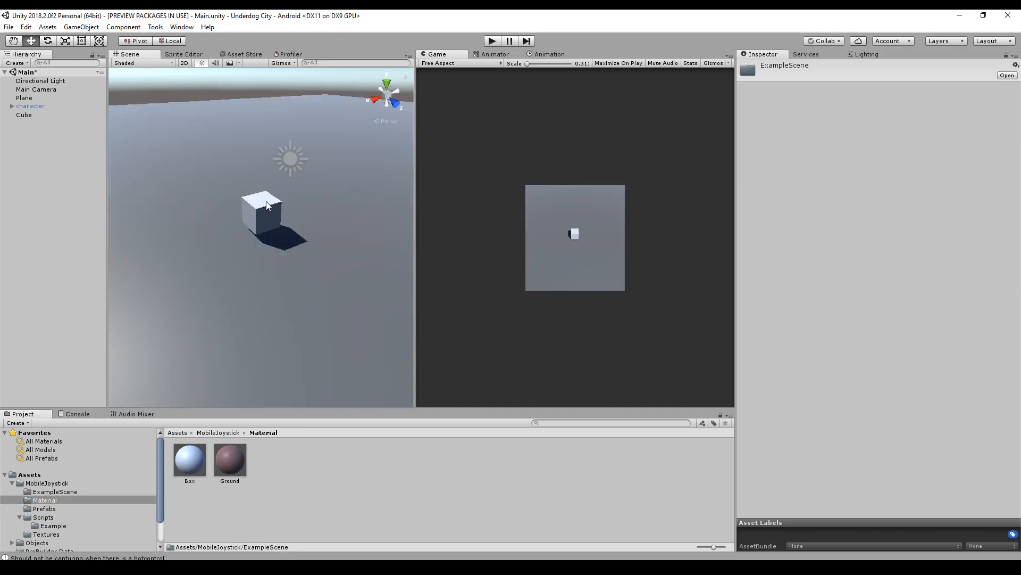
pyautogui.moveTo(208, 255)
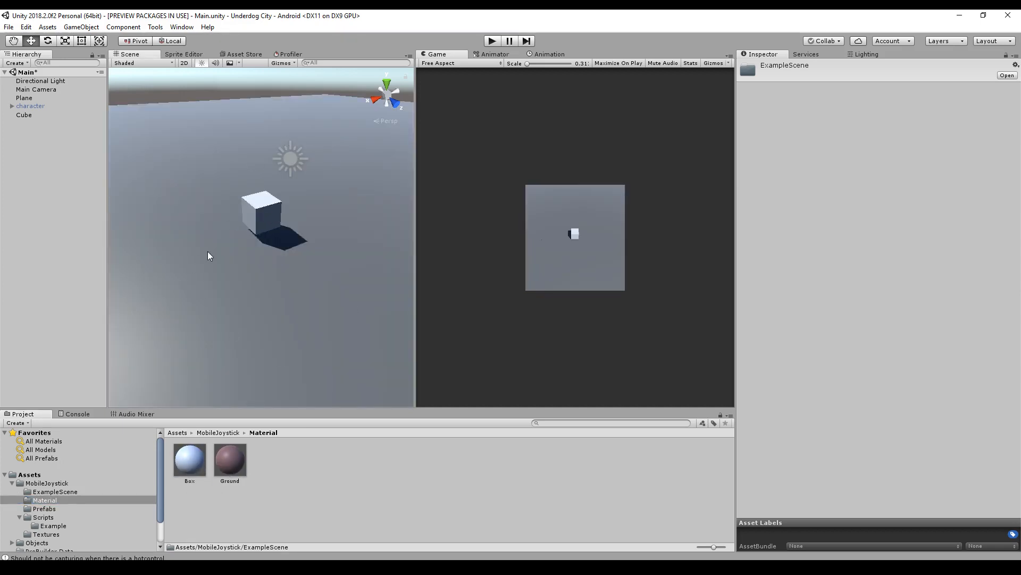
pyautogui.click(44, 509)
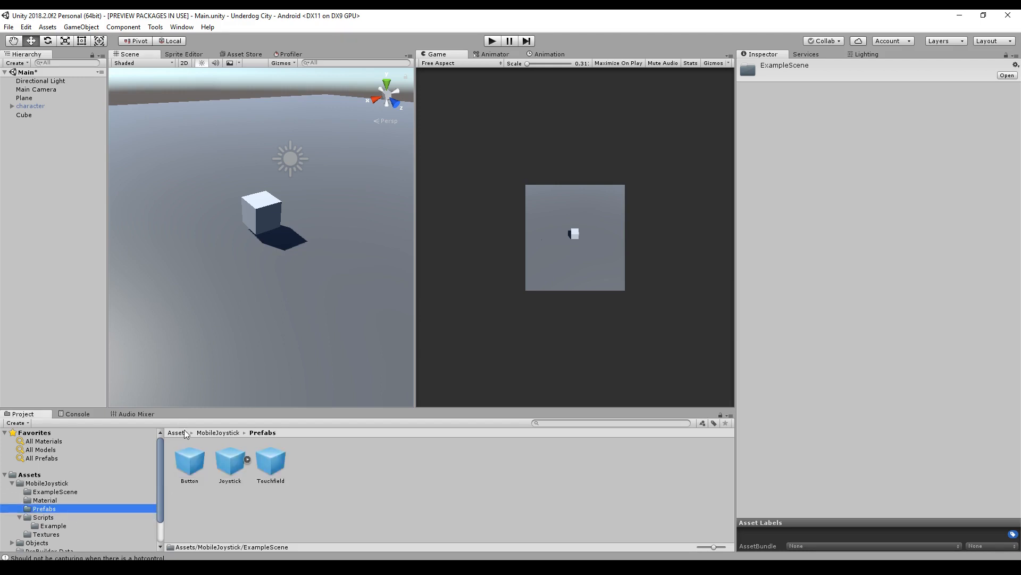
# Create a Canvas and set its Canvas Scaler to Scale With Screen Size, 1920×1080, match 0.5
pyautogui.rightClick(43, 143)
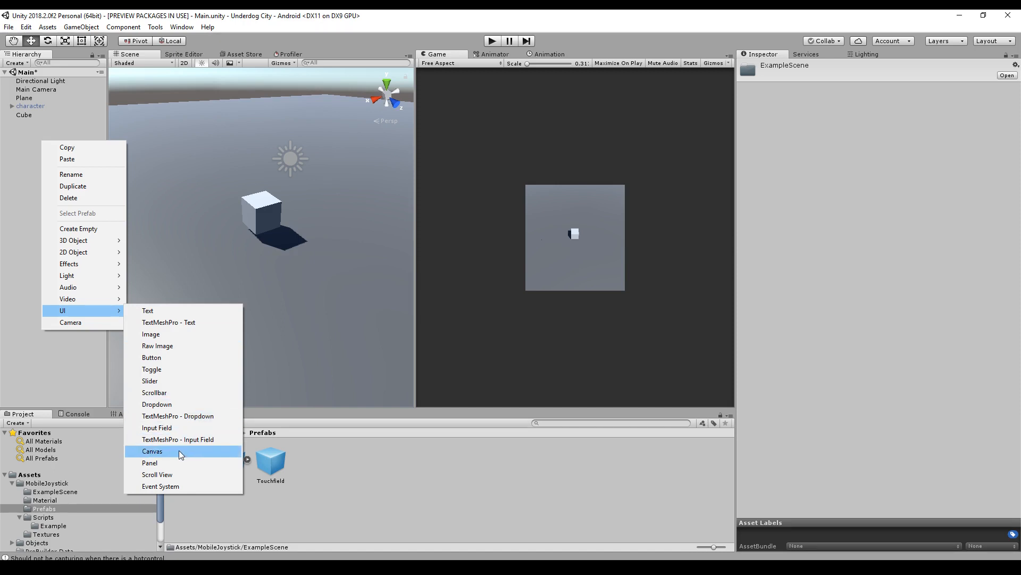
pyautogui.click(153, 451)
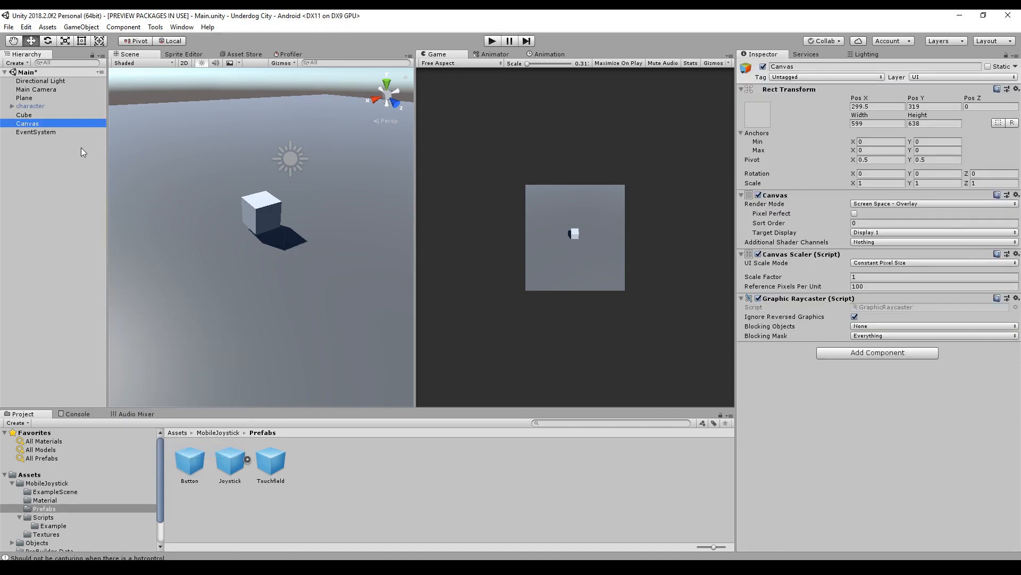
pyautogui.moveTo(318, 528)
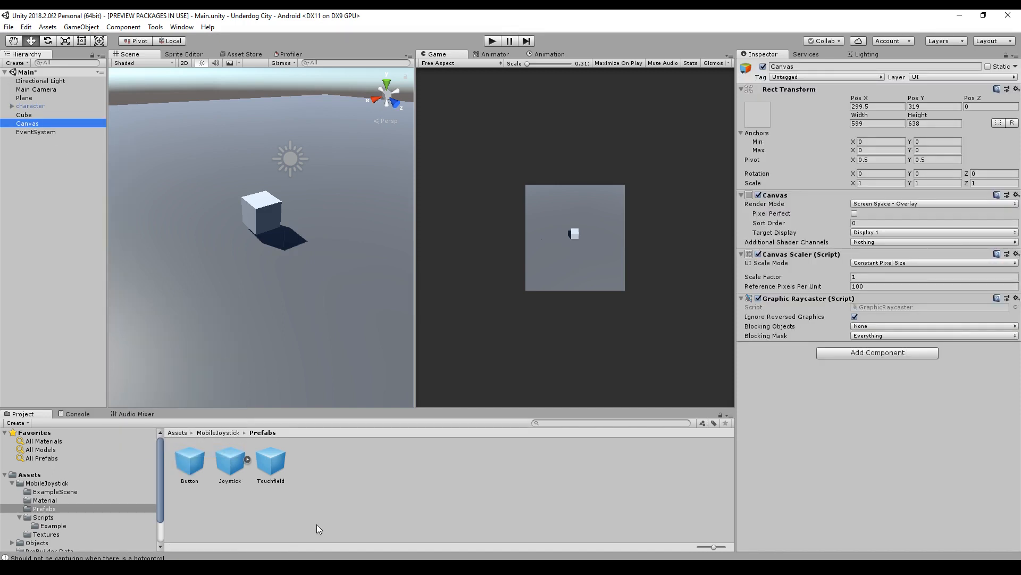
pyautogui.click(932, 263)
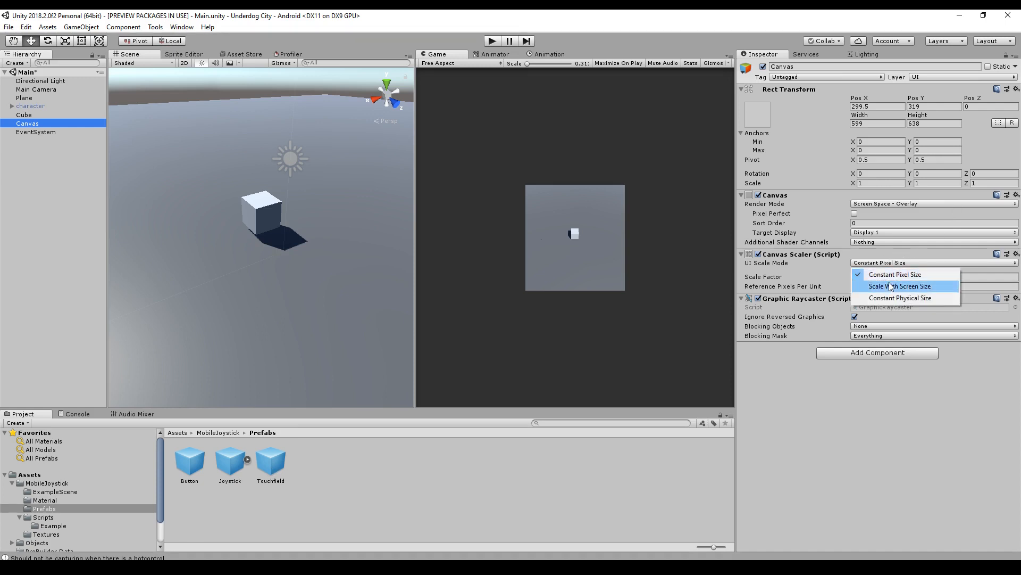
pyautogui.click(900, 286)
pyautogui.write('0.5')
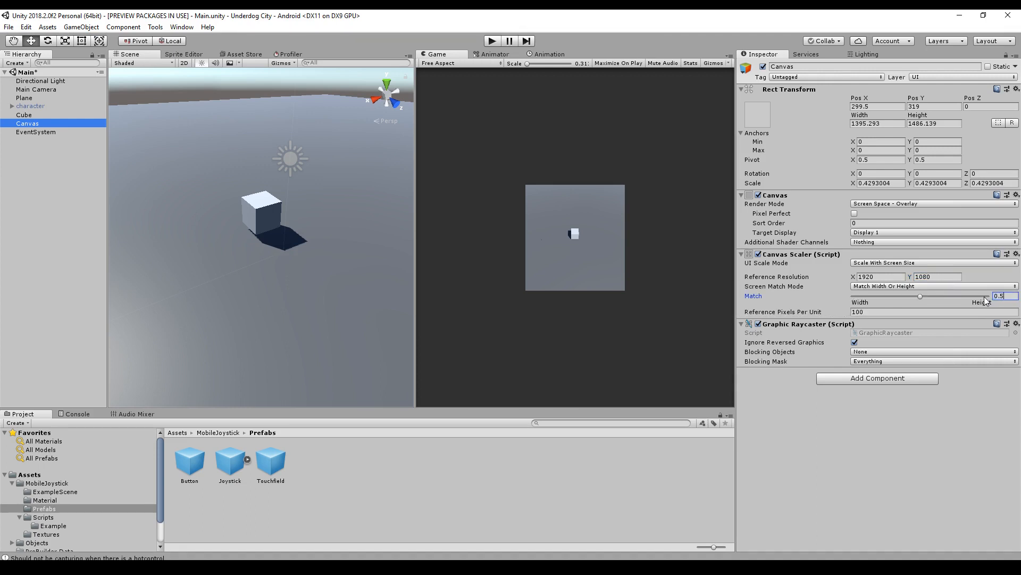
# Drag the Button, Joystick and Touchfield prefabs under the Canvas
pyautogui.click(189, 460)
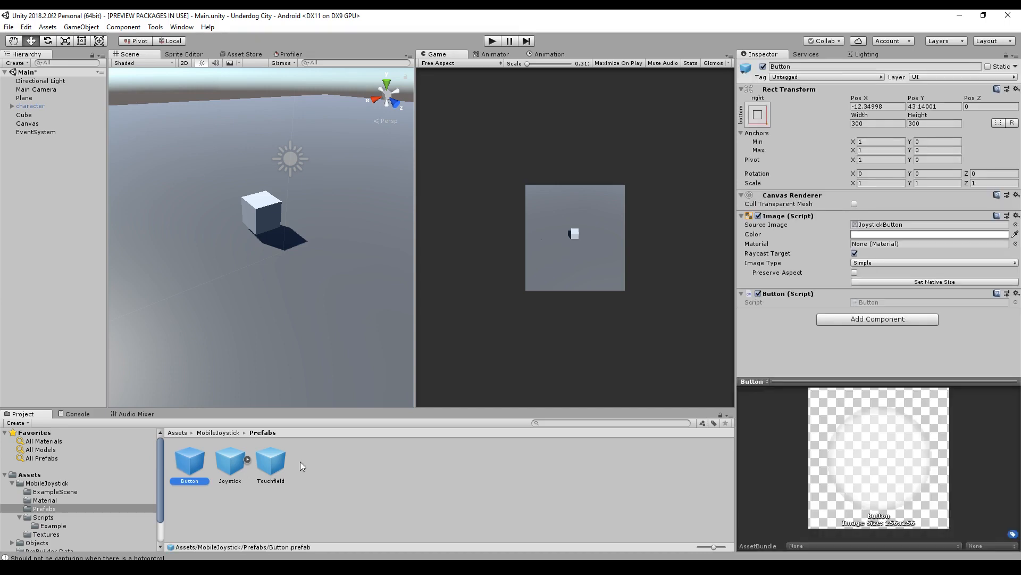
pyautogui.click(230, 461)
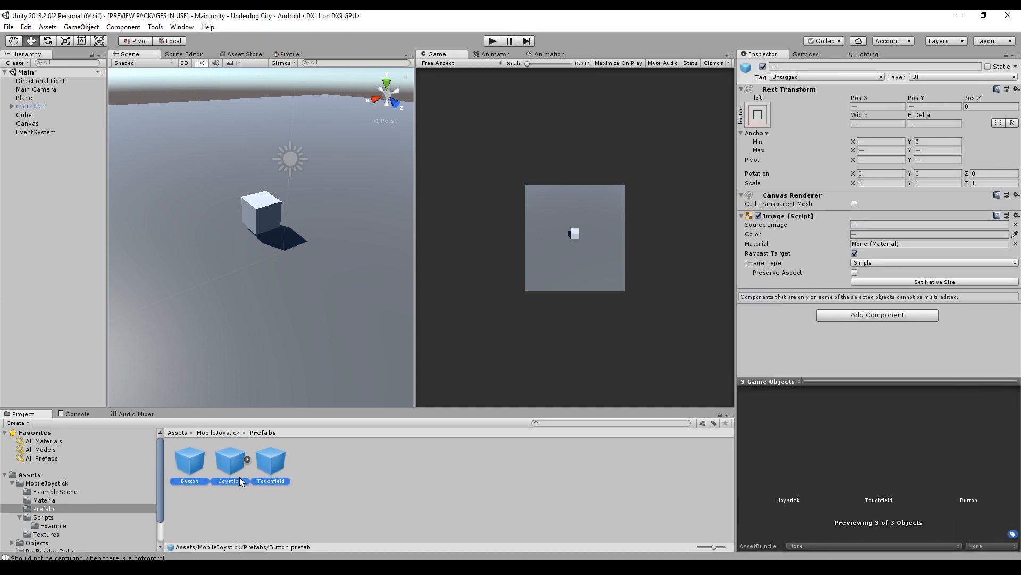
pyautogui.click(27, 123)
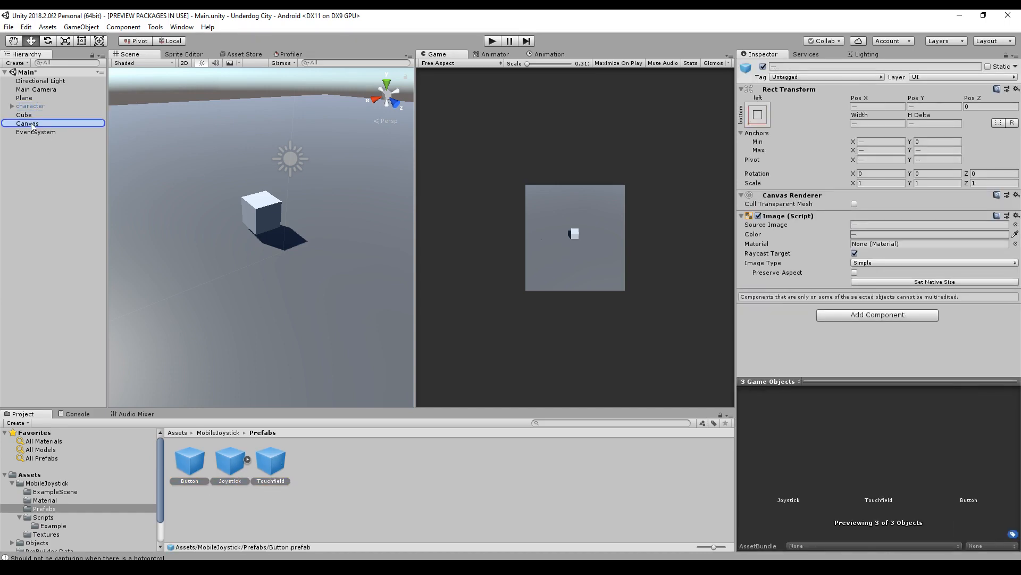
pyautogui.click(5, 124)
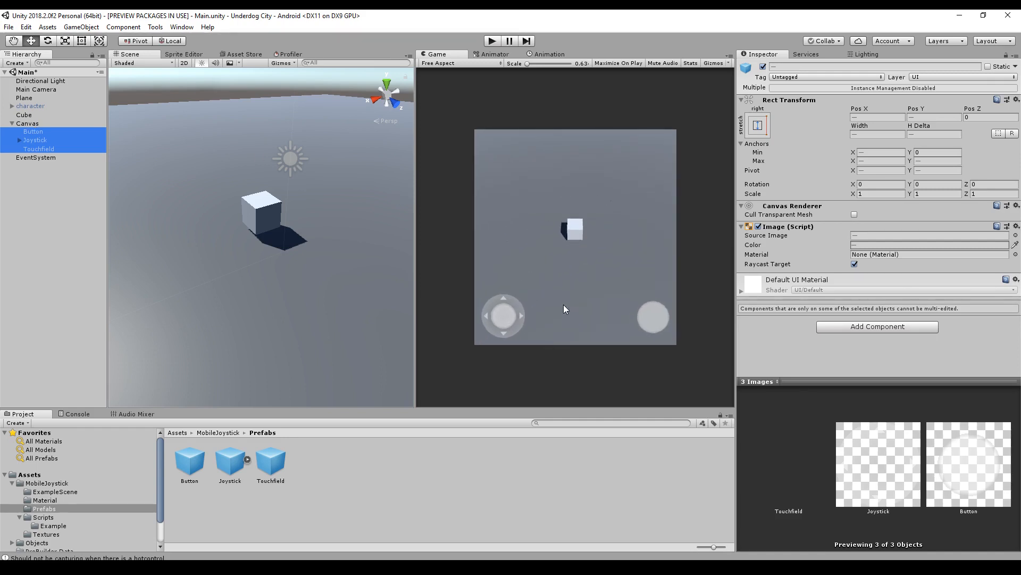
# Browse the MobileJoystick Scripts and Textures folders in the Project window
pyautogui.click(19, 517)
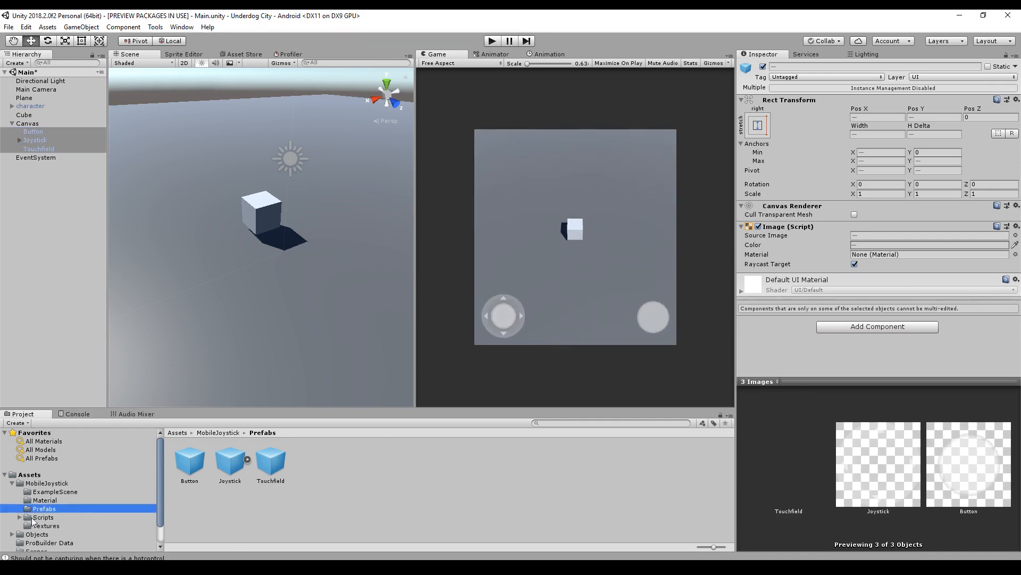
pyautogui.click(42, 517)
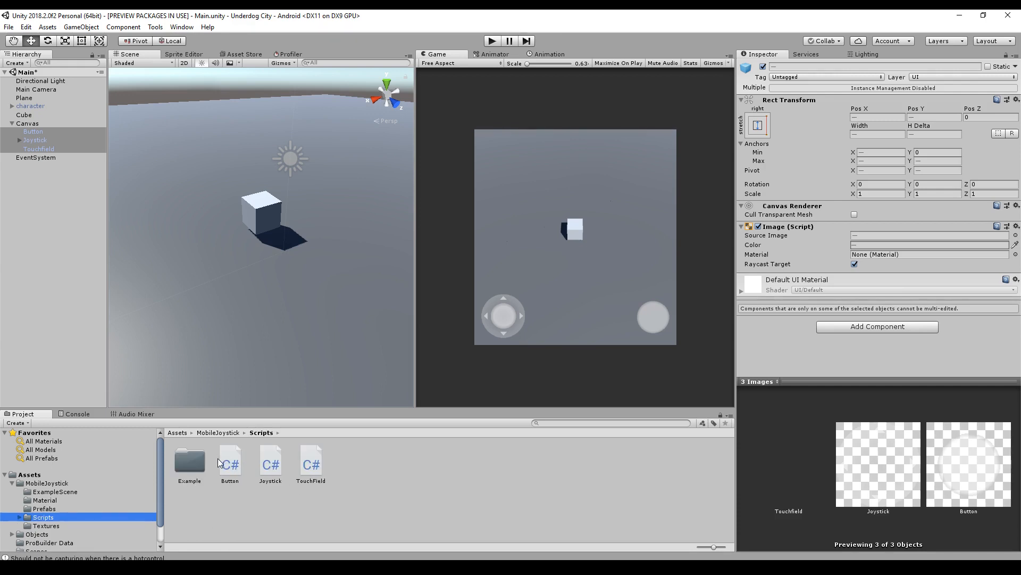
pyautogui.moveTo(239, 455)
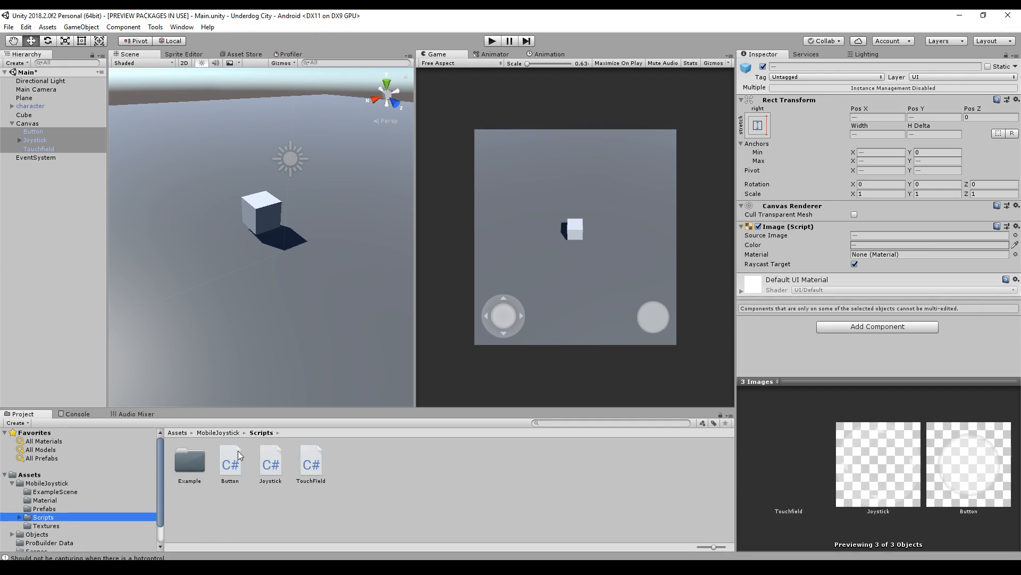
pyautogui.moveTo(181, 513)
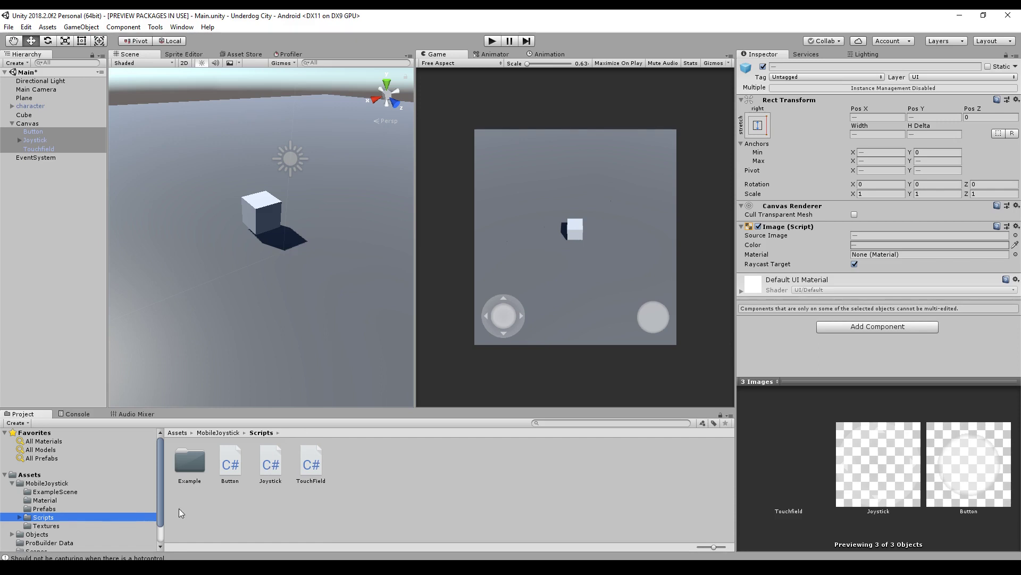
pyautogui.click(46, 524)
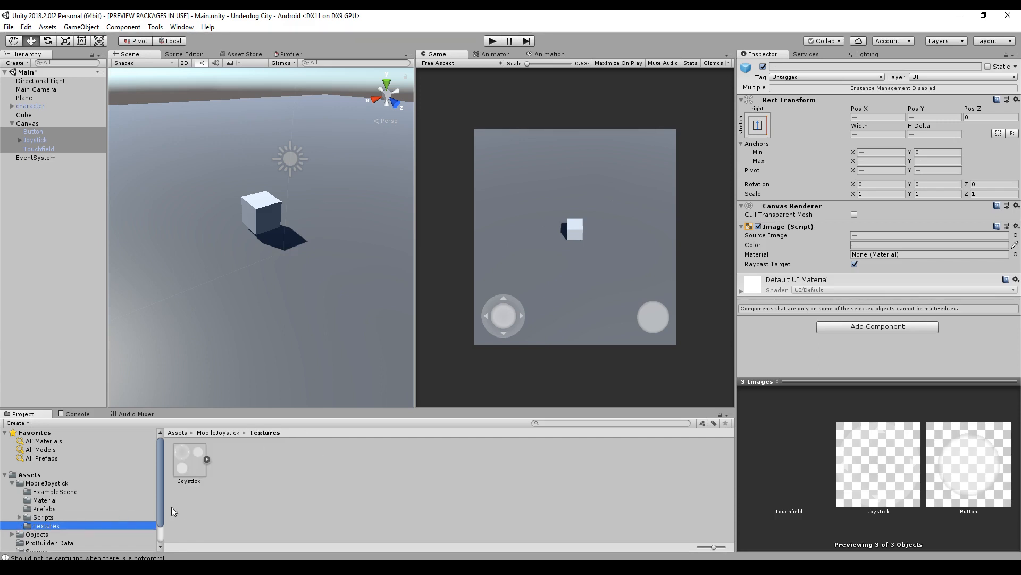
pyautogui.moveTo(190, 458)
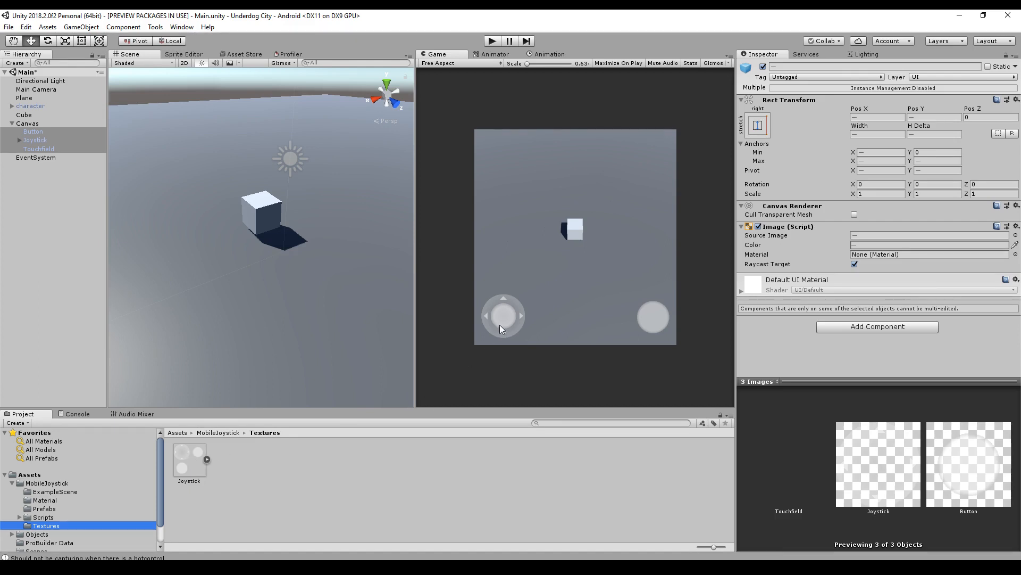
pyautogui.moveTo(660, 315)
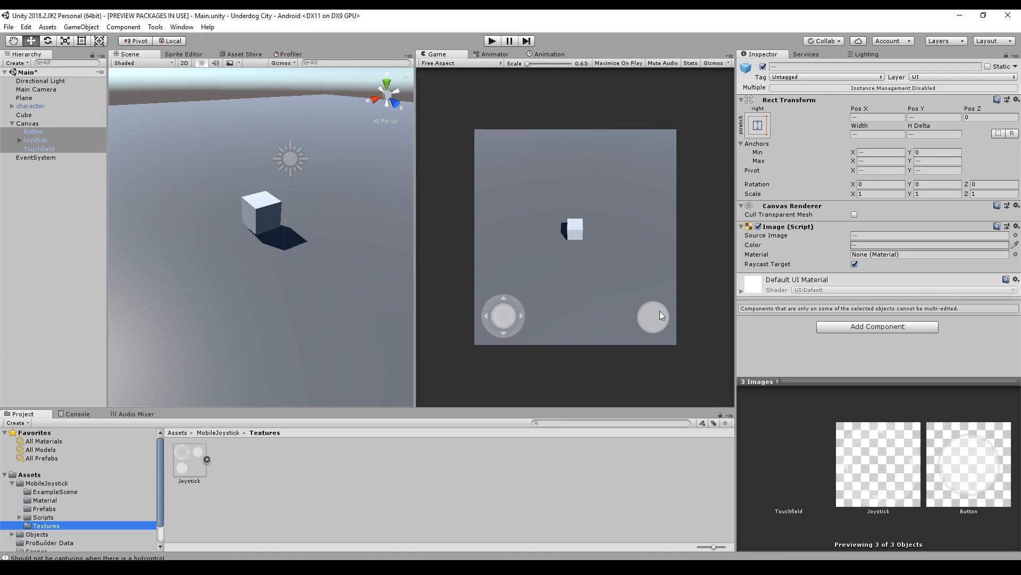
pyautogui.moveTo(202, 470)
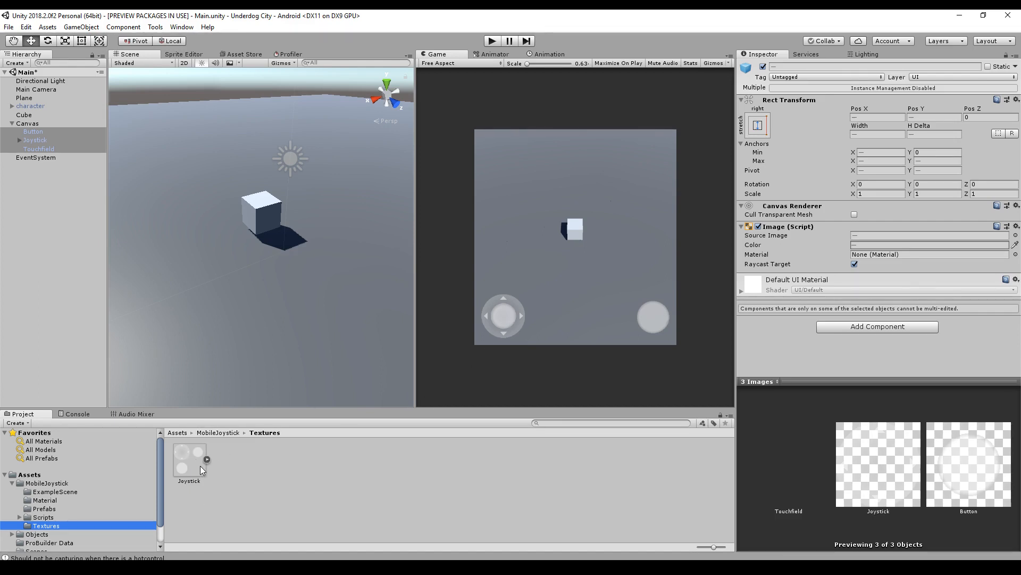
# Order Canvas children Joystick, Touchfield, Button and assign Handle to the Joystick's Handle field
pyautogui.click(33, 131)
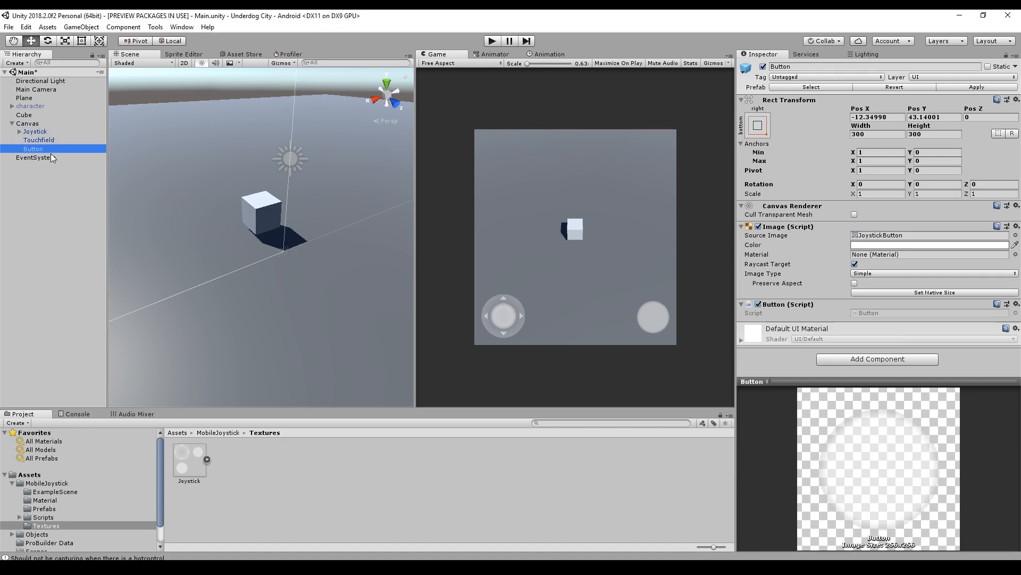
pyautogui.click(35, 131)
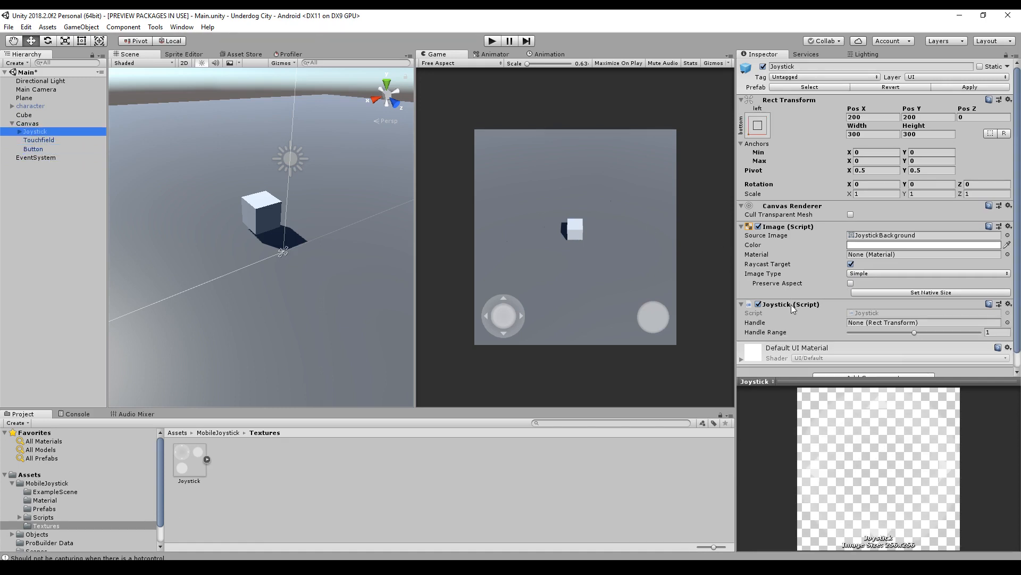
pyautogui.click(5, 131)
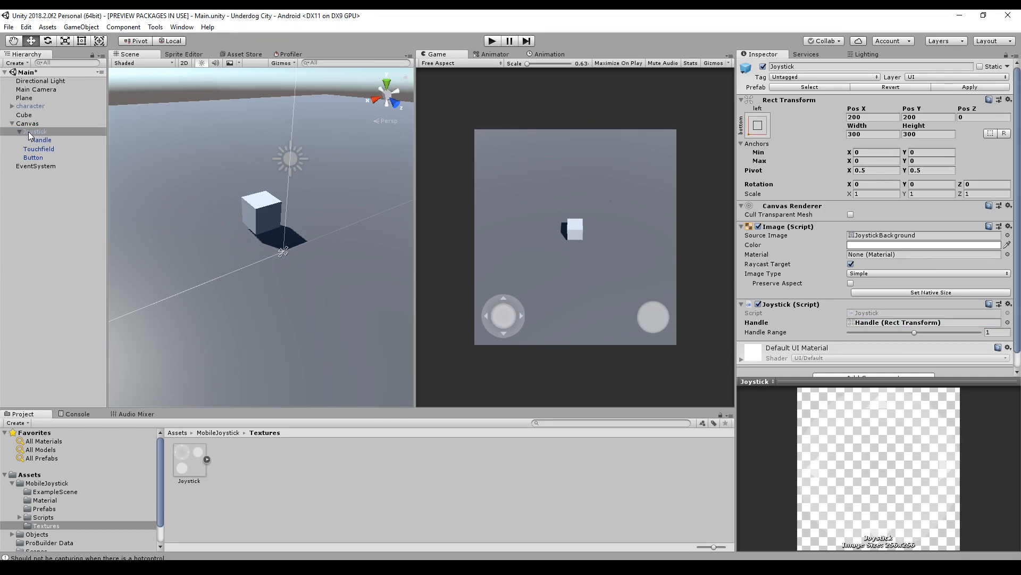
pyautogui.moveTo(41, 139)
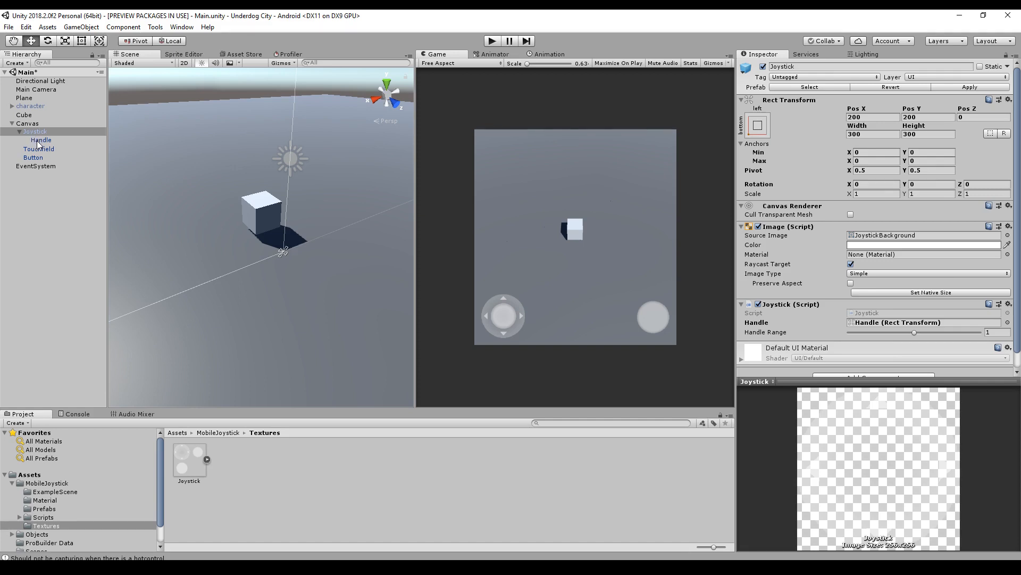
pyautogui.click(40, 139)
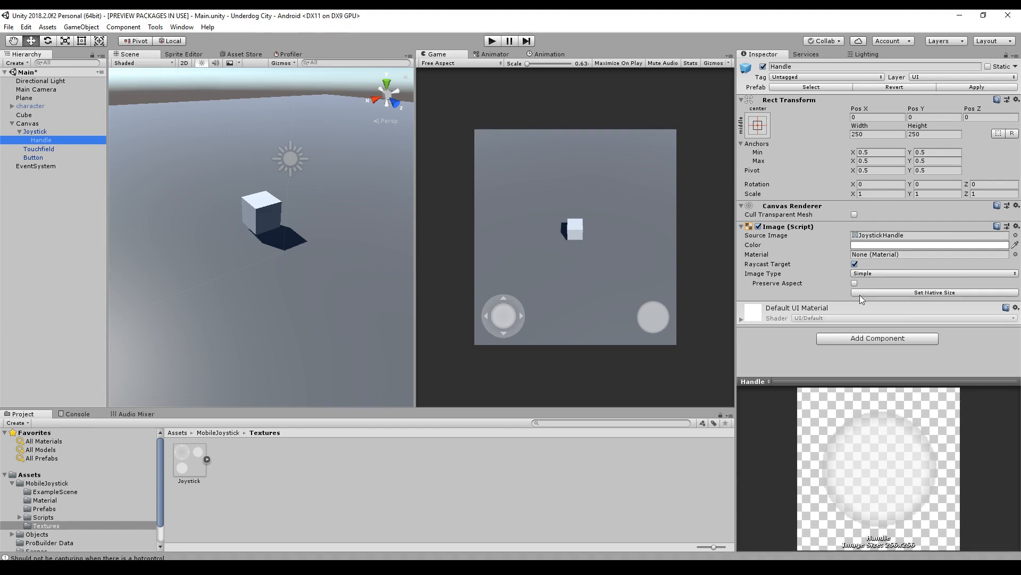
pyautogui.click(13, 131)
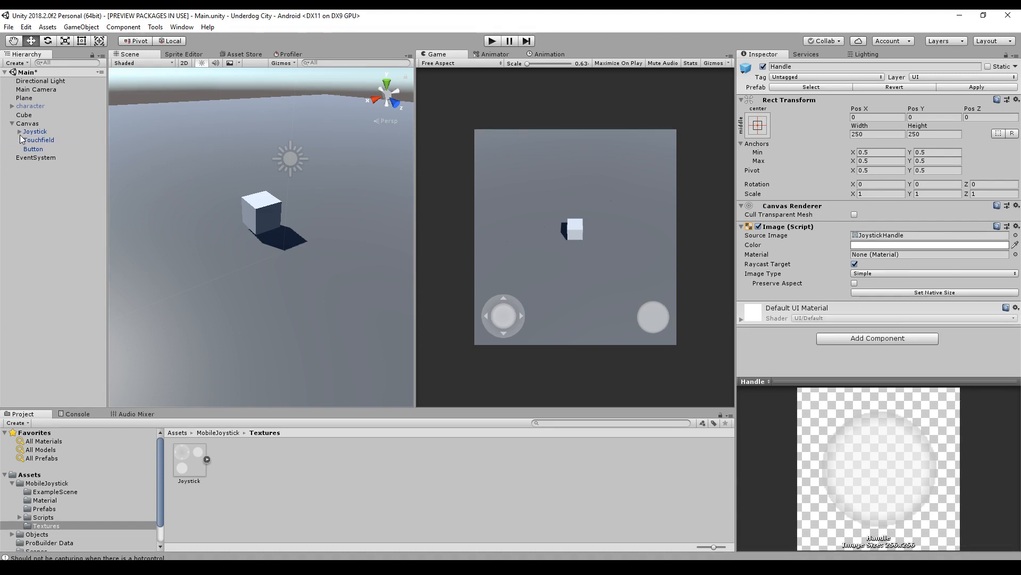
pyautogui.click(38, 141)
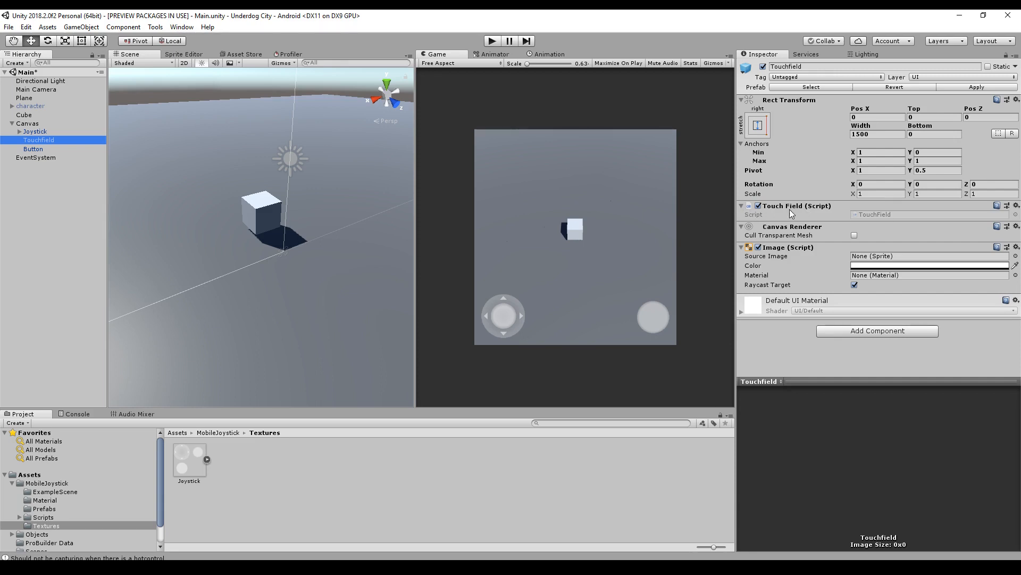
# Make the Touchfield image fully transparent and preview the game at 1920×1080 landscape
pyautogui.click(928, 266)
pyautogui.write('127')
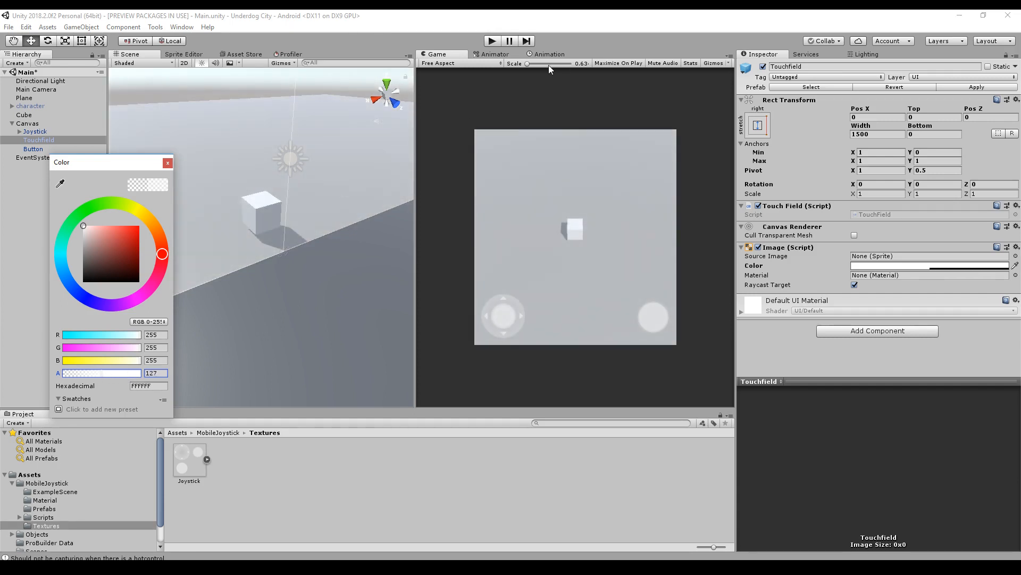
pyautogui.click(459, 63)
pyautogui.write('0')
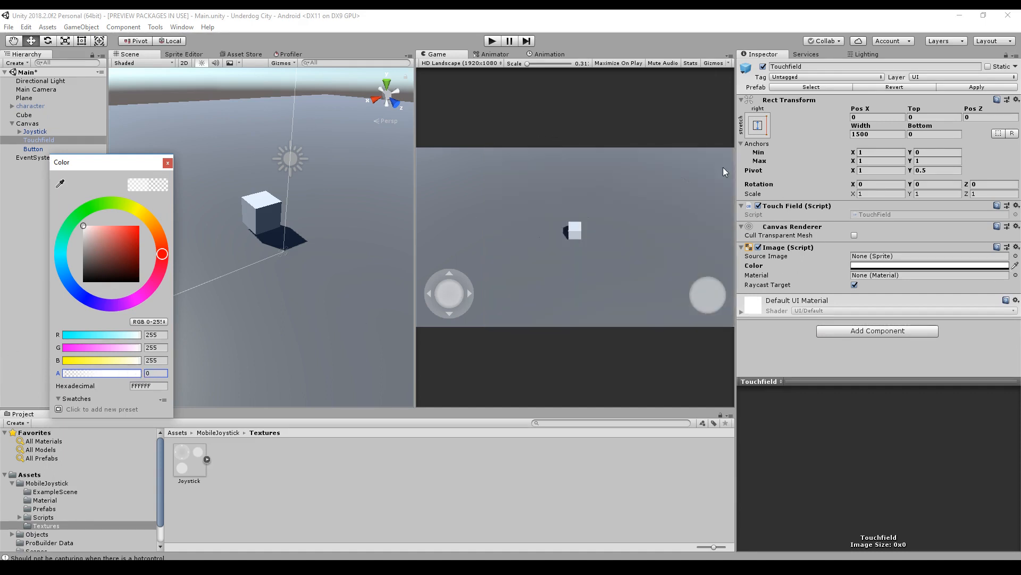
pyautogui.click(33, 149)
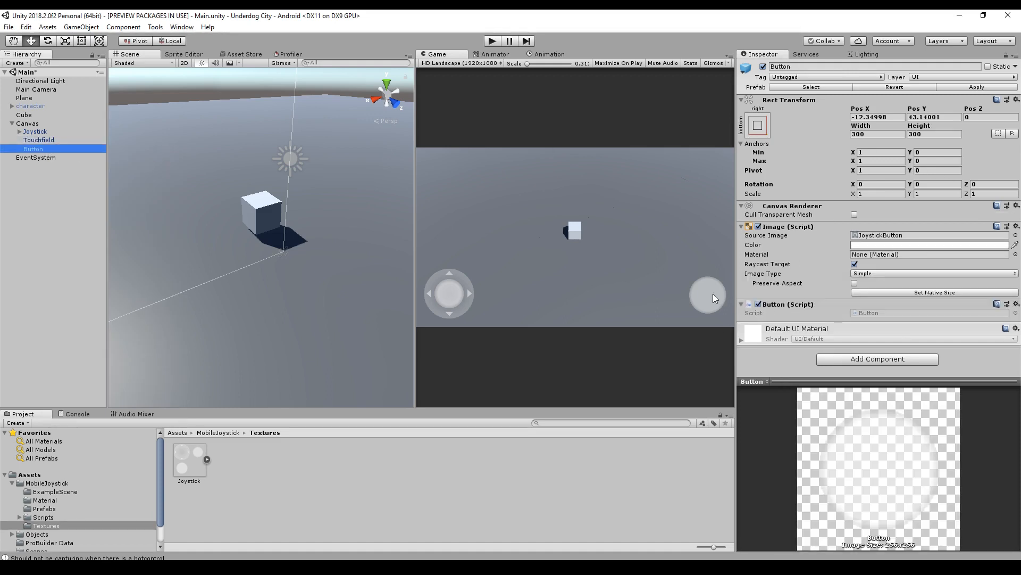
pyautogui.moveTo(720, 305)
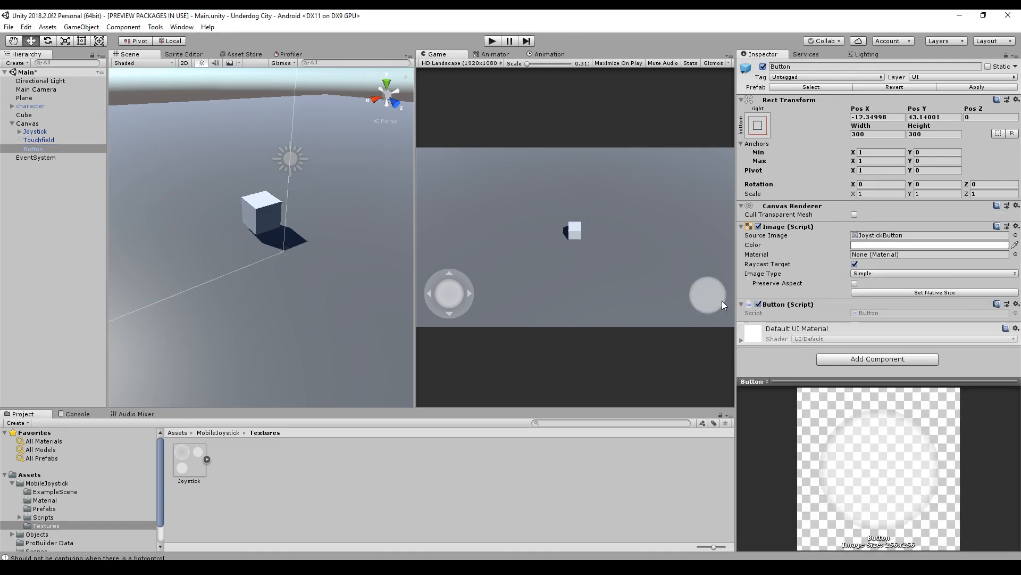
# Add a new Test script component to the Cube and open it in Visual Studio
pyautogui.click(25, 115)
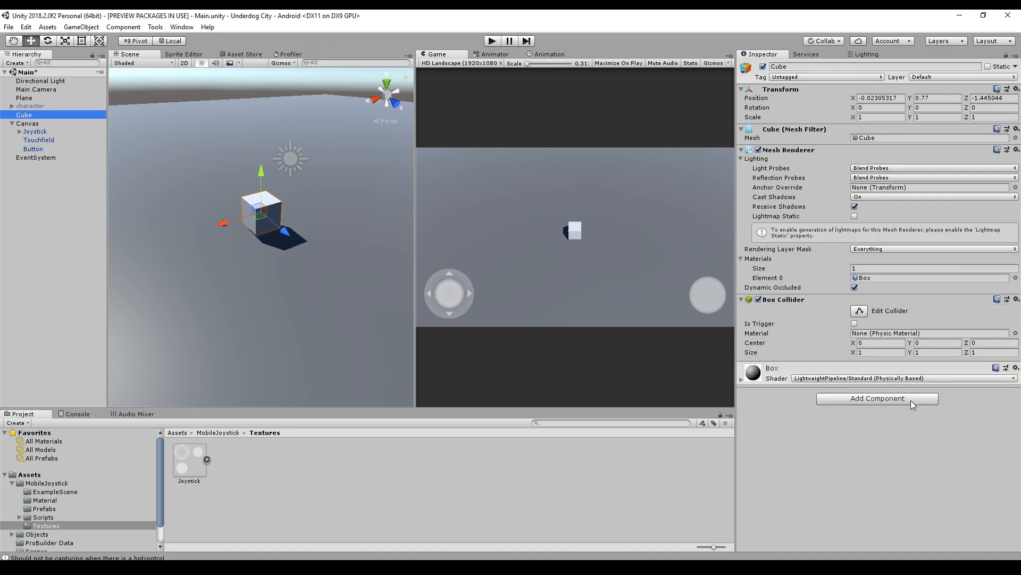
pyautogui.click(876, 398)
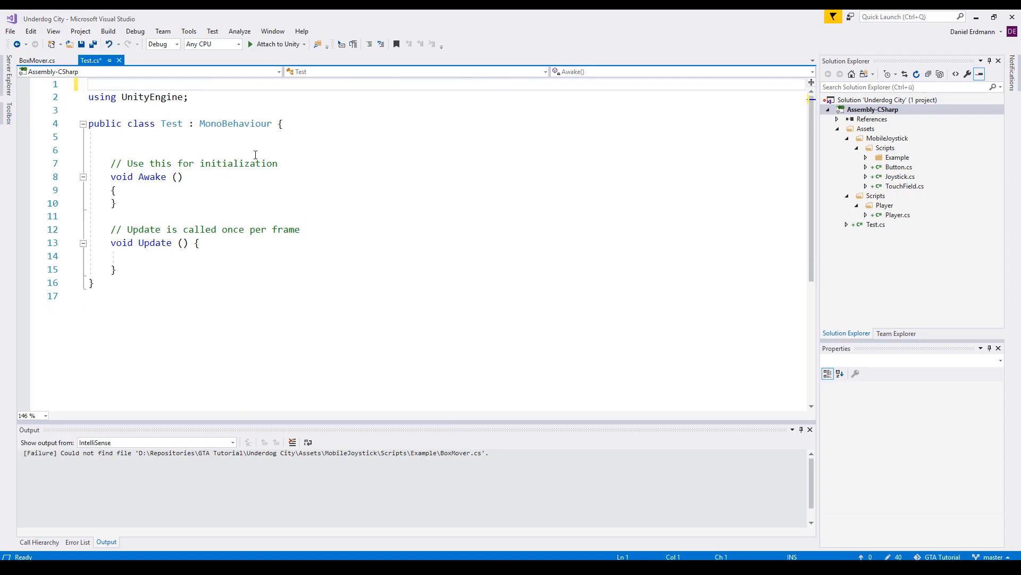
# Add using DitzeGames.MobileJoystick and protected Joystick, Button, TouchField fields found via FindObjectOfType in Awake
pyautogui.write('using DitzeGames.MobileJoystick;')
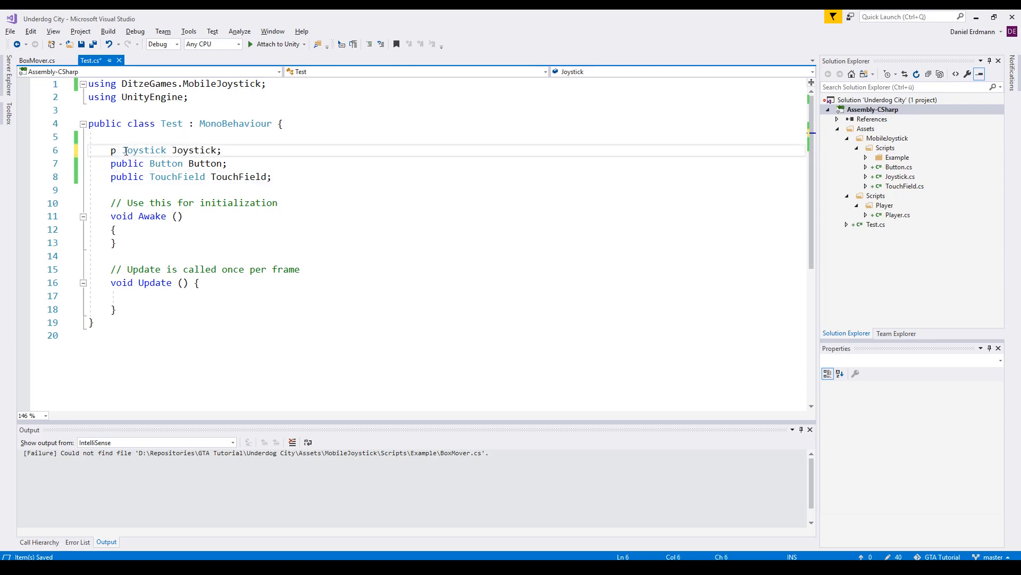
pyautogui.write('rotected')
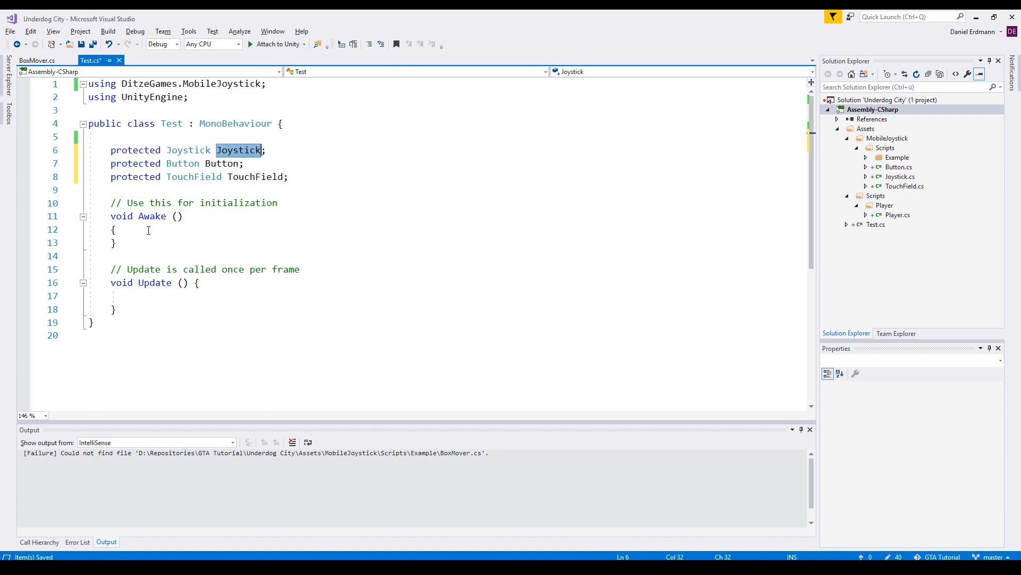
pyautogui.write('Joystick =')
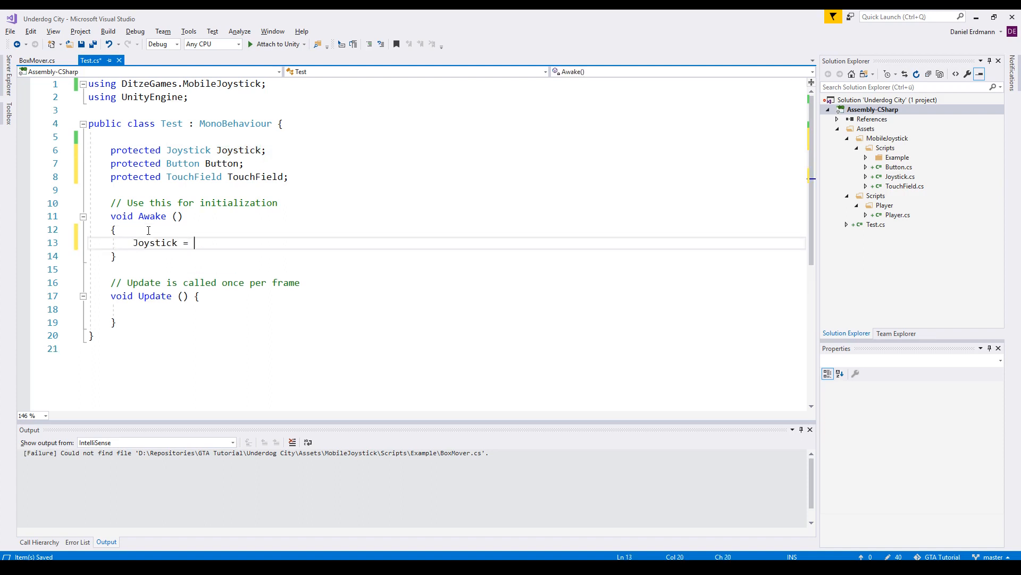
pyautogui.write('get')
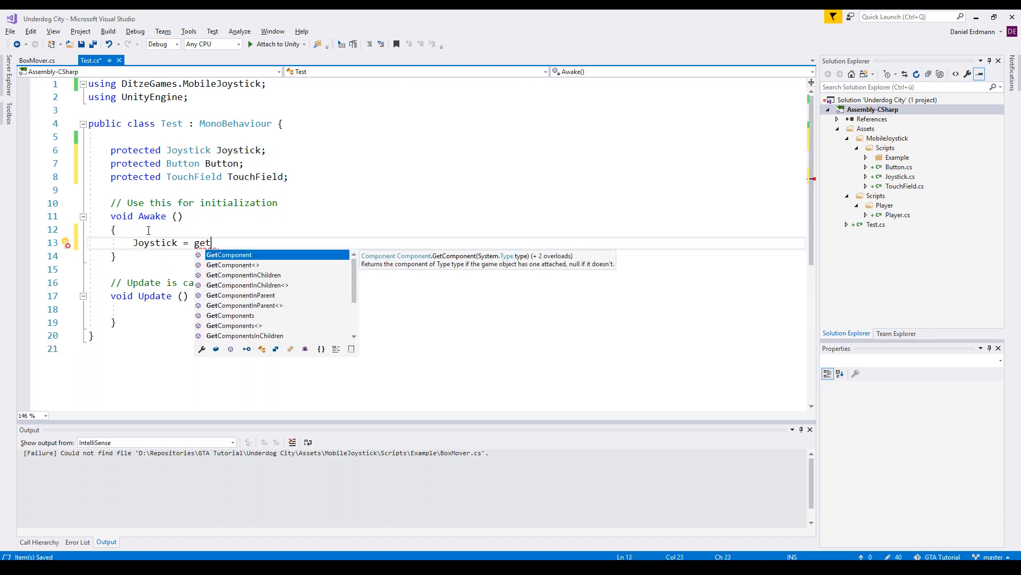
pyautogui.write('FindObjectOfType<>')
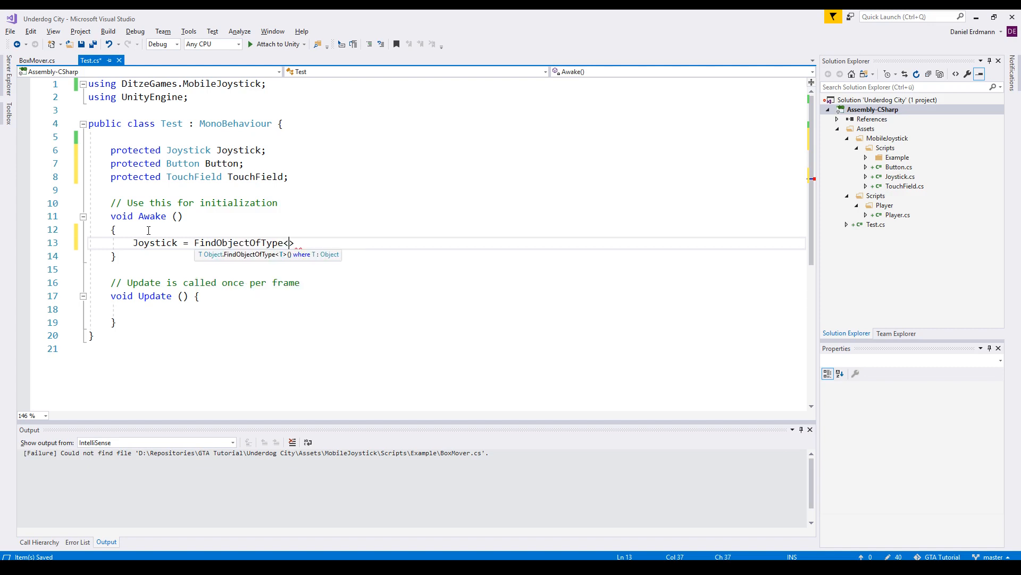
pyautogui.write('Joystick')
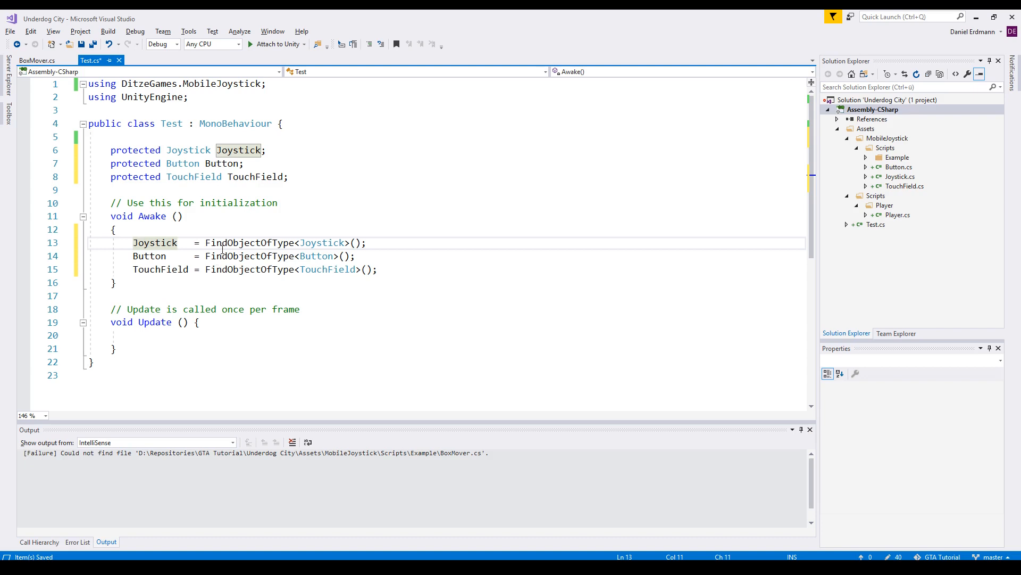
pyautogui.doubleClick(249, 242)
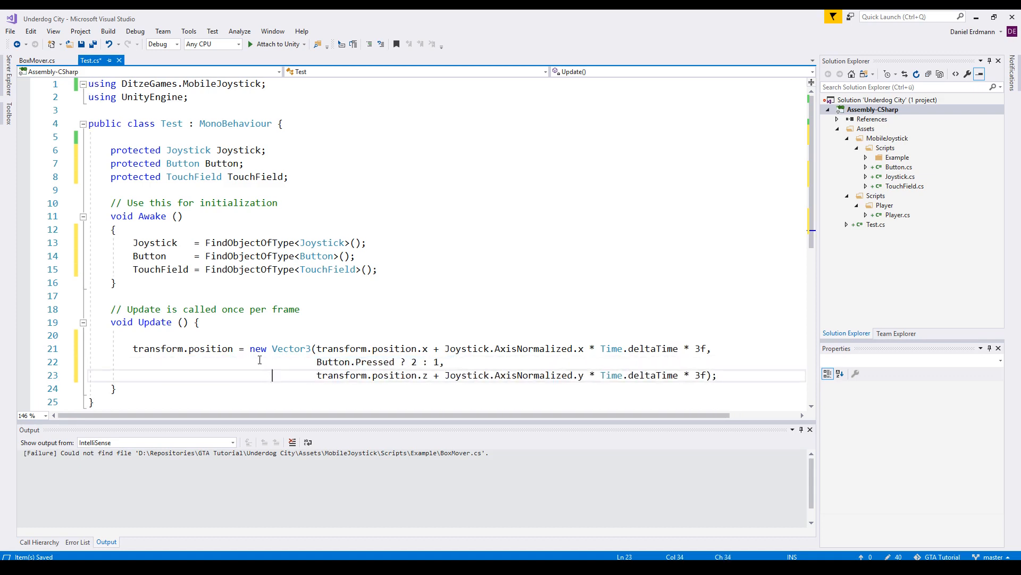
# Move transform.position by the joystick's horizontal and vertical input times Time.deltaTime * 3f
pyautogui.doubleClick(156, 349)
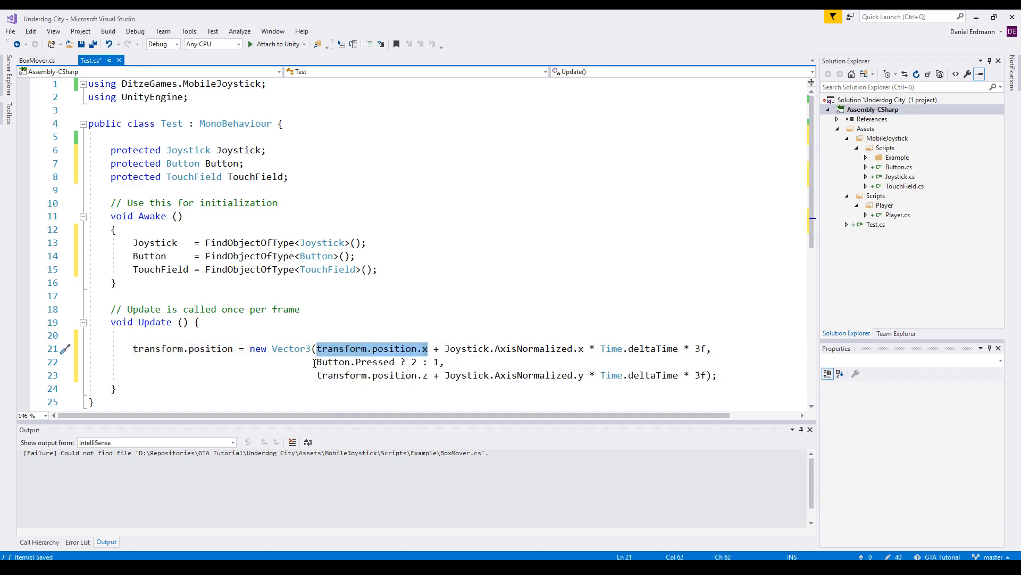
pyautogui.doubleClick(371, 376)
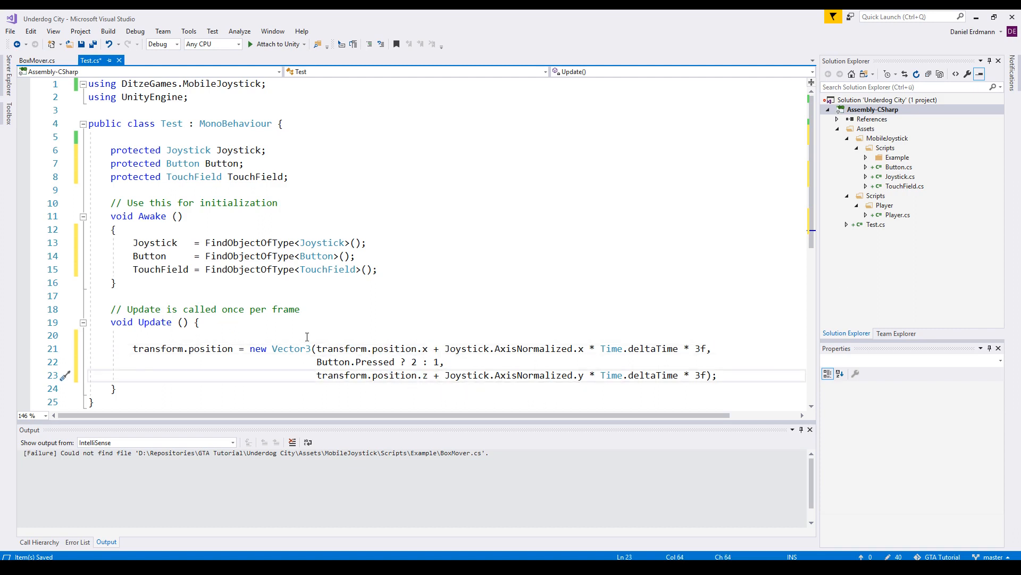
pyautogui.doubleClick(291, 348)
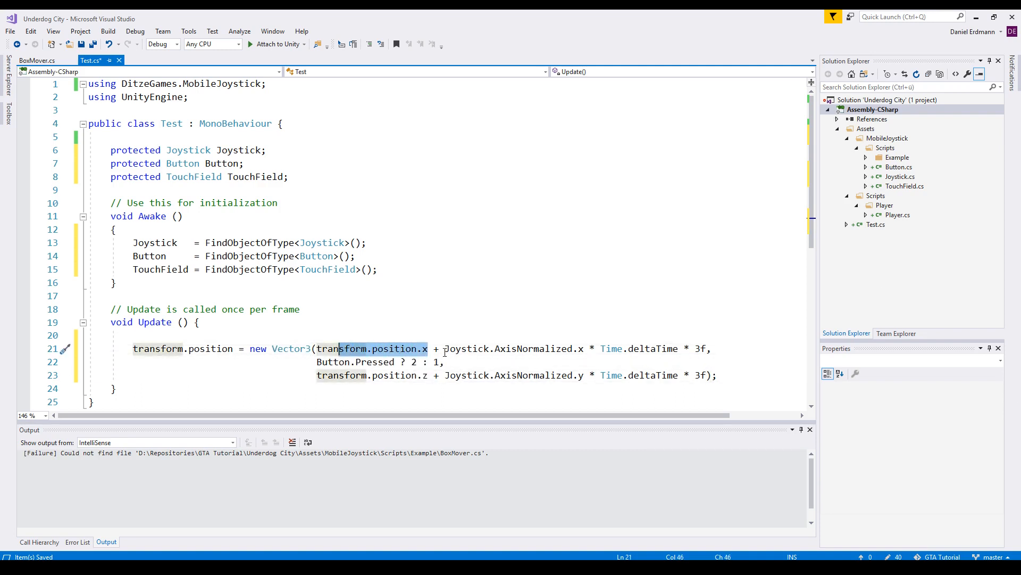
pyautogui.doubleClick(513, 349)
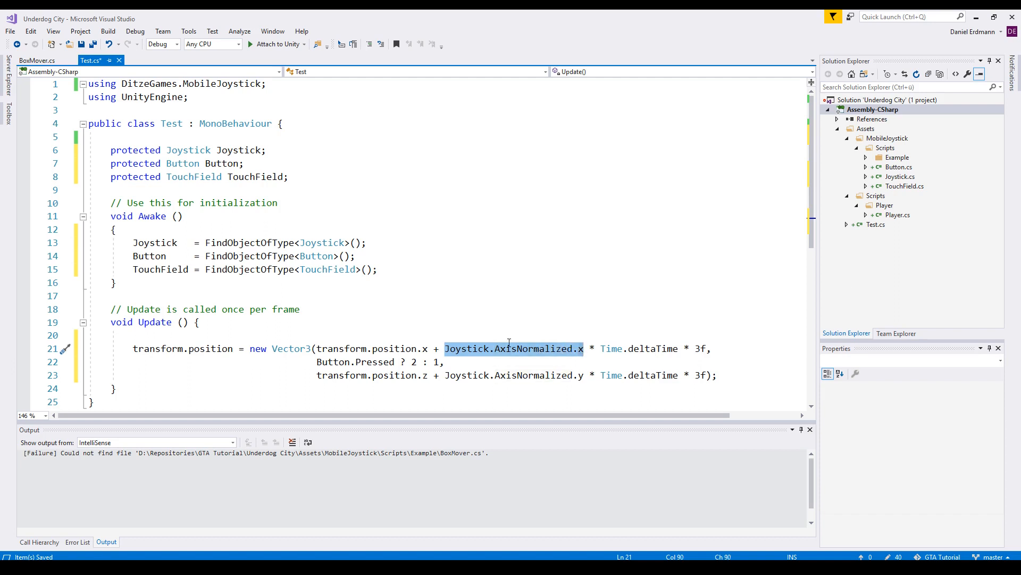
pyautogui.moveTo(581, 348)
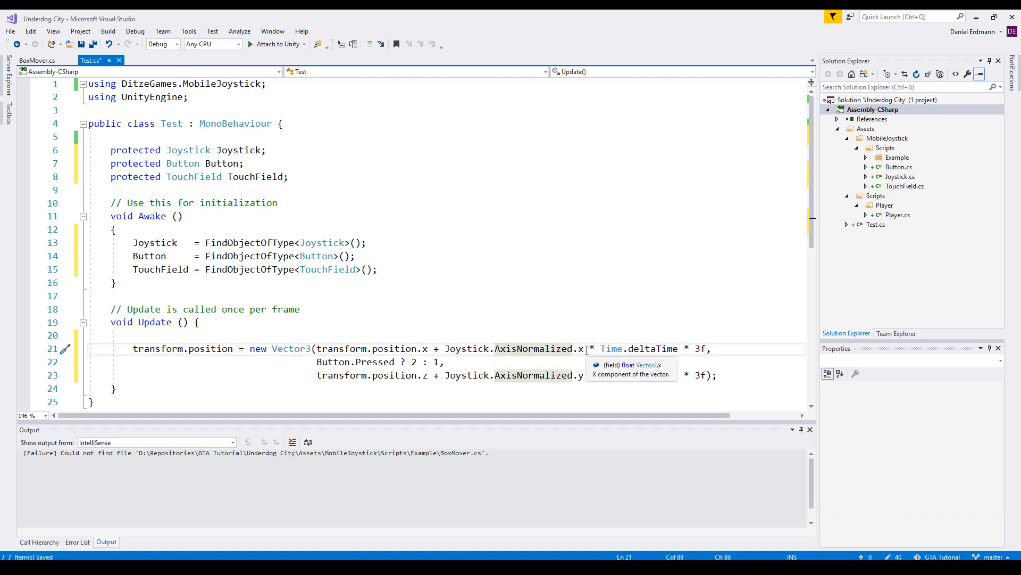
pyautogui.click(448, 348)
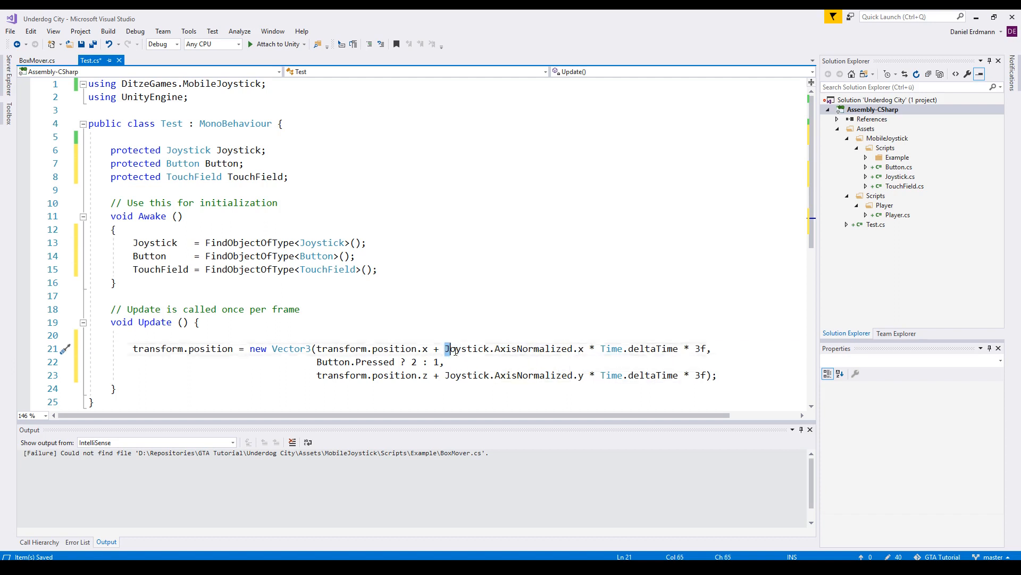
pyautogui.doubleClick(512, 374)
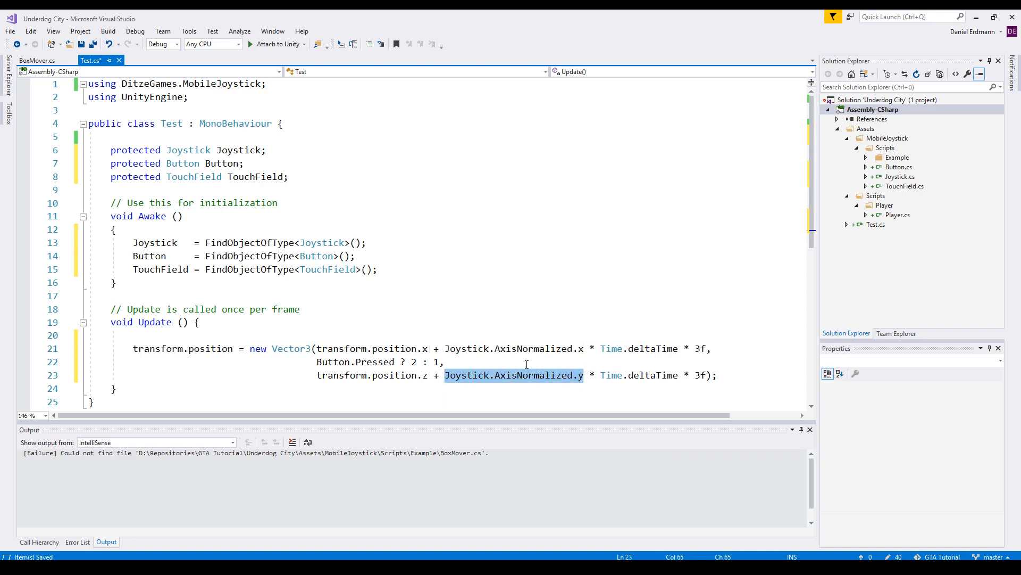
pyautogui.doubleClick(639, 374)
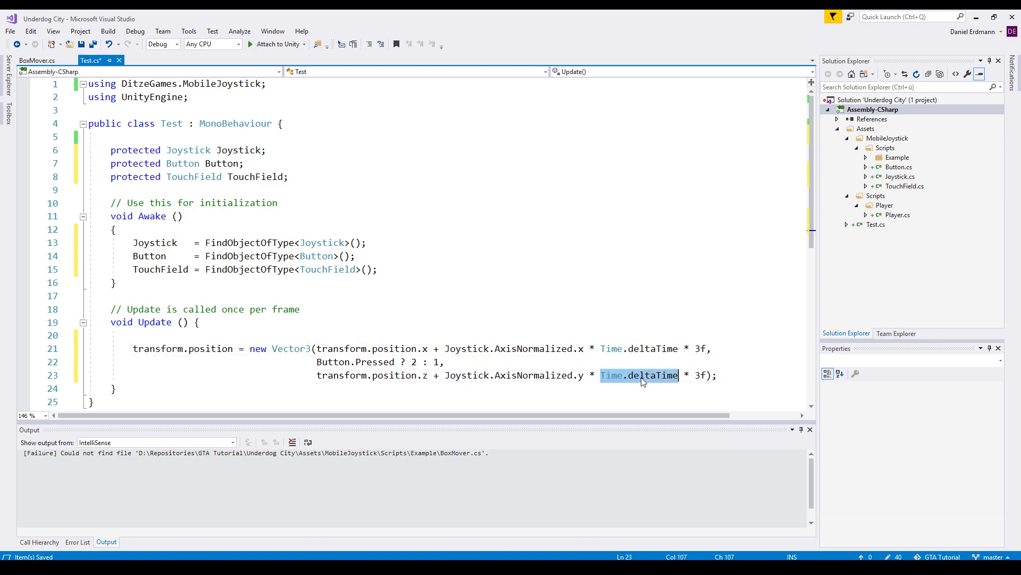
pyautogui.click(701, 349)
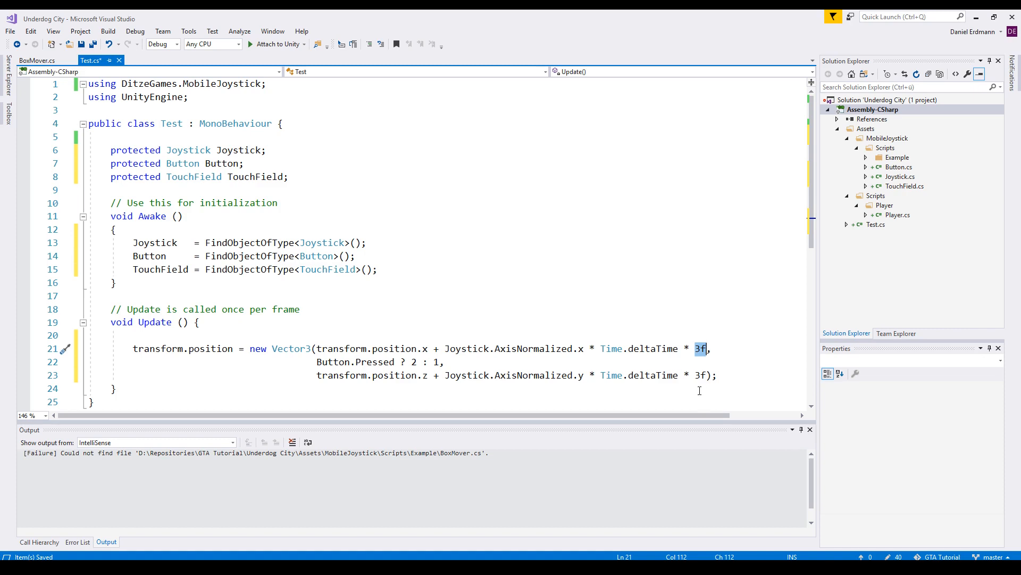
pyautogui.click(700, 374)
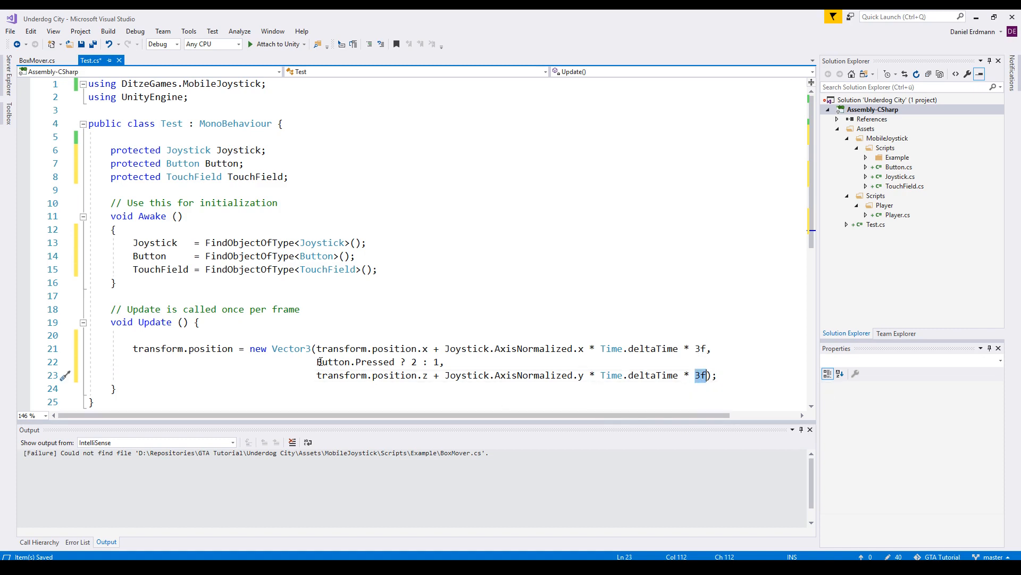
# Set height to Button.Pressed ? 2 : 1 and rotate around Vector3.up by TouchField.TouchDist.x
pyautogui.doubleClick(356, 362)
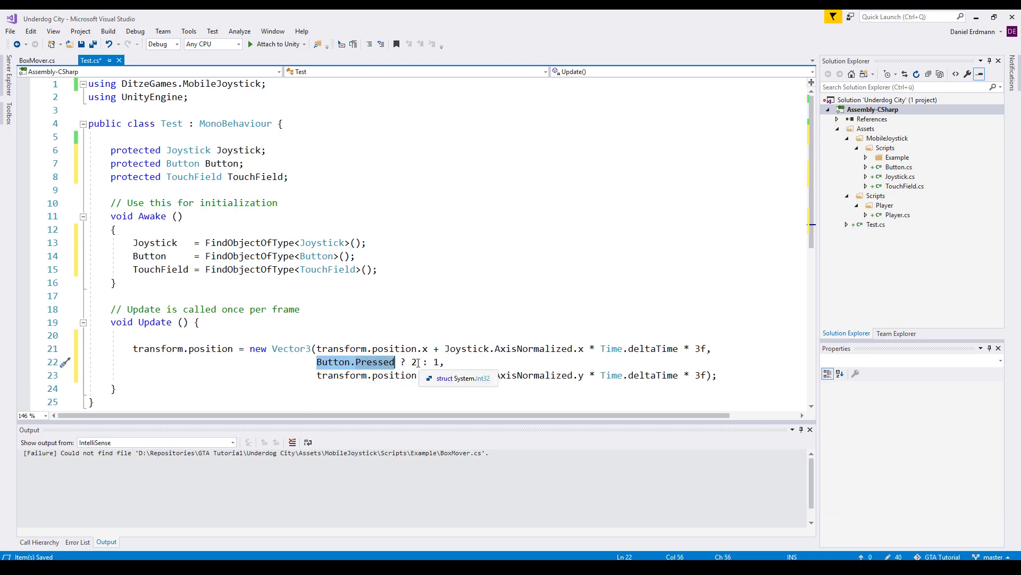
pyautogui.click(412, 362)
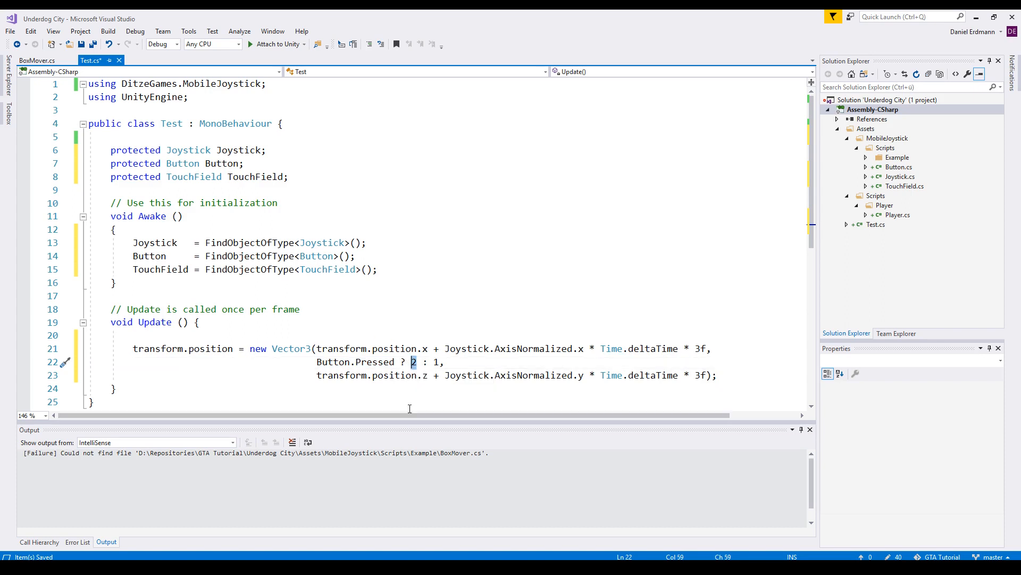
pyautogui.click(436, 361)
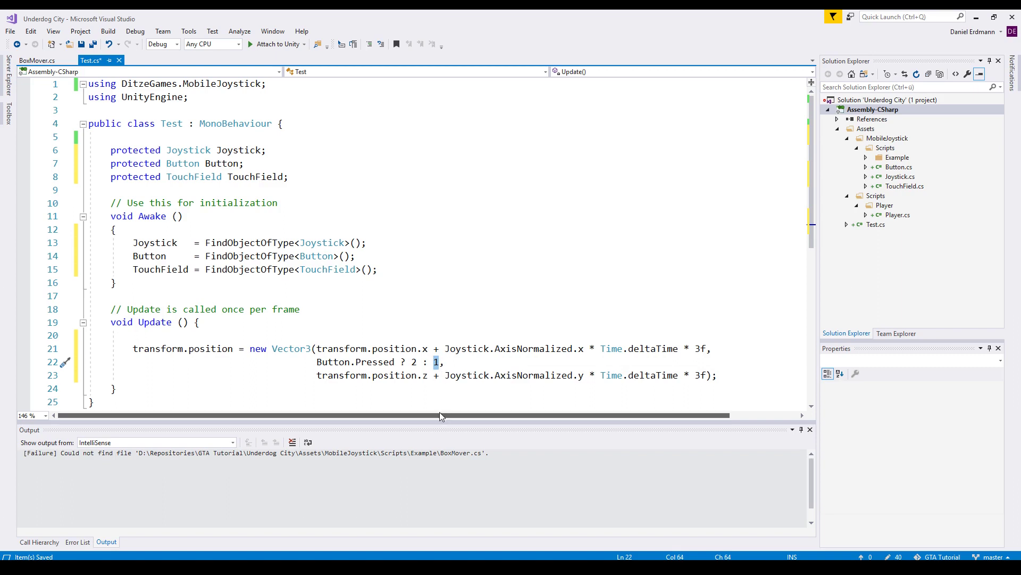
pyautogui.write('transform.Rotate(Vector3.up, TouchField.TouchDist.x);')
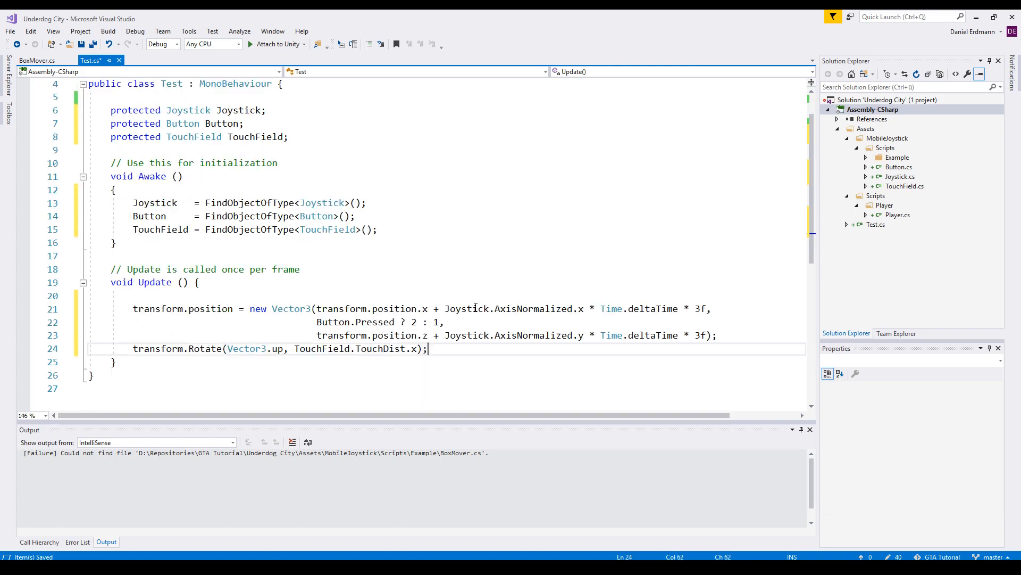
# Make the duplicated Rotate line use TouchDist.y around Vector3.left
pyautogui.doubleClick(204, 349)
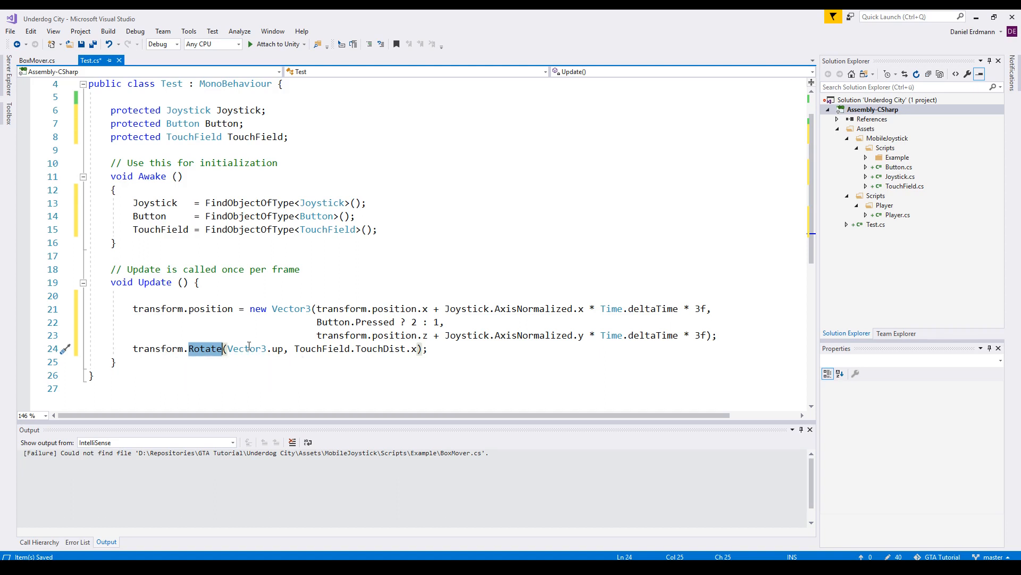
pyautogui.doubleClick(248, 349)
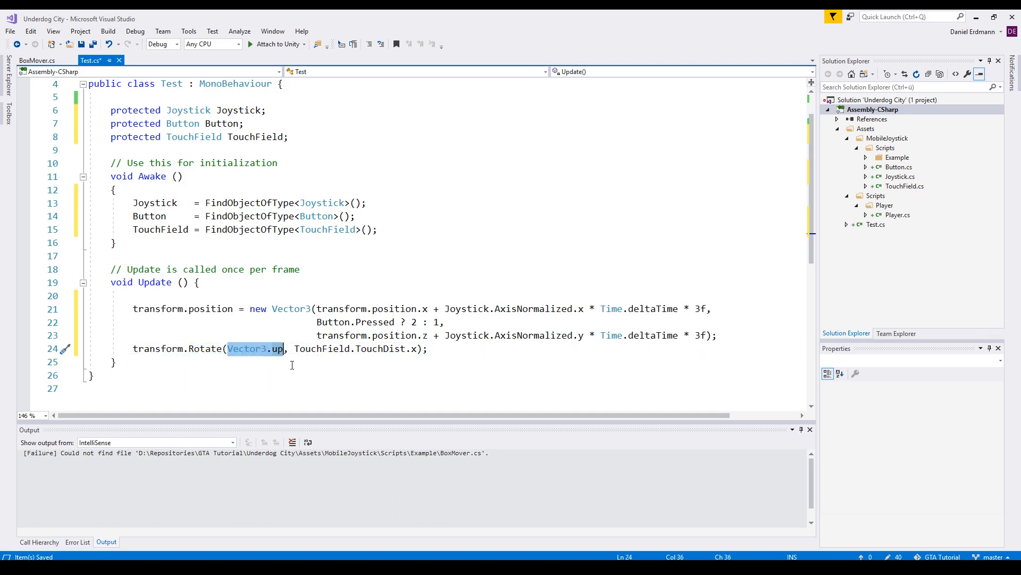
pyautogui.moveTo(246, 352)
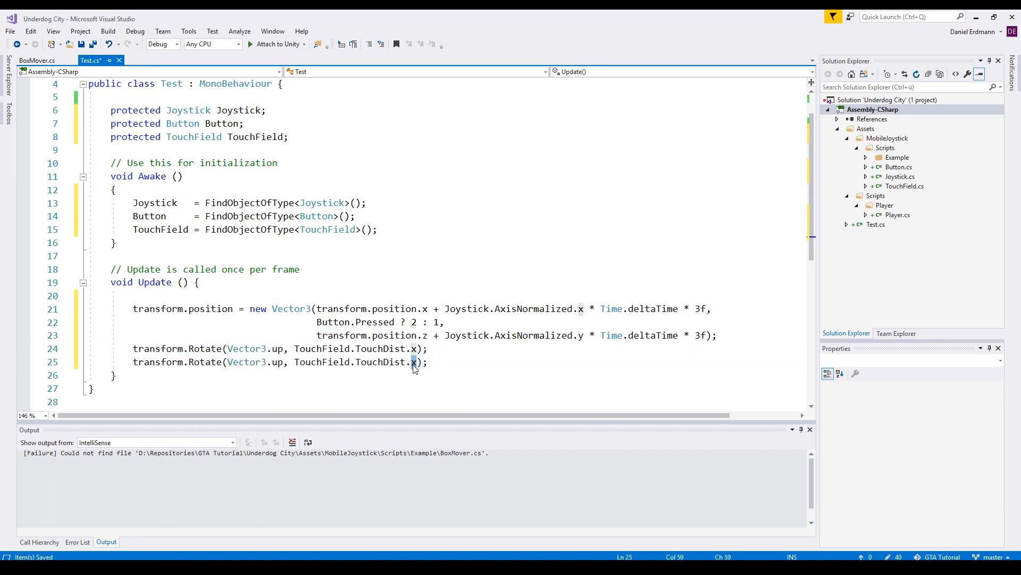
pyautogui.write('y')
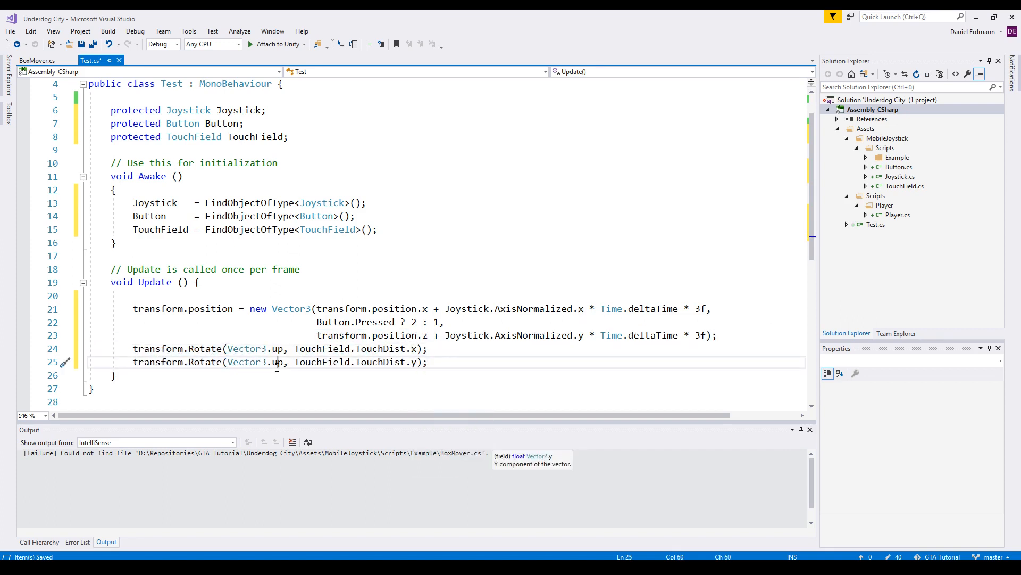
pyautogui.write('left')
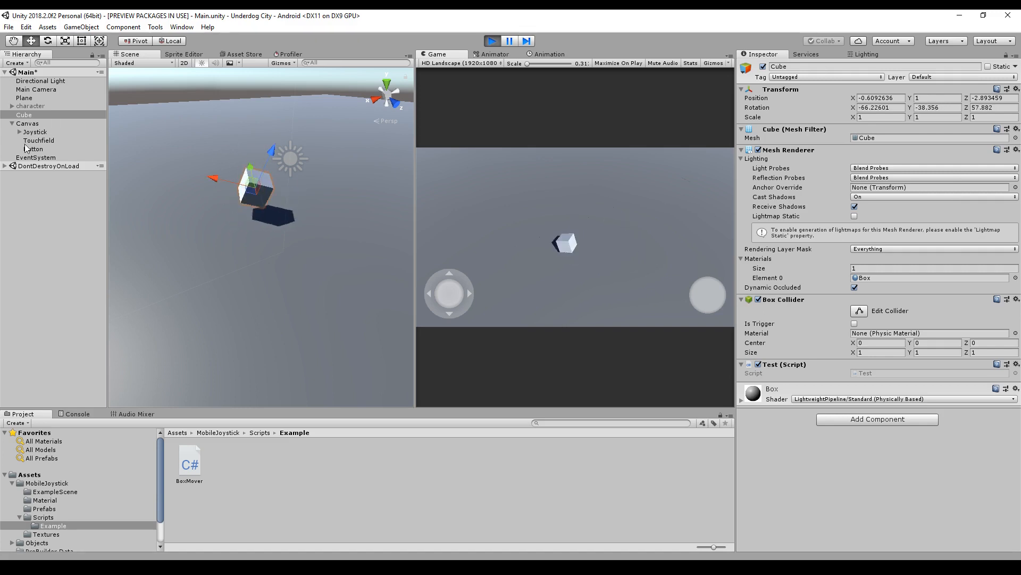
# Select Touchfield in the Hierarchy while the game runs to test swipe rotation
pyautogui.click(39, 141)
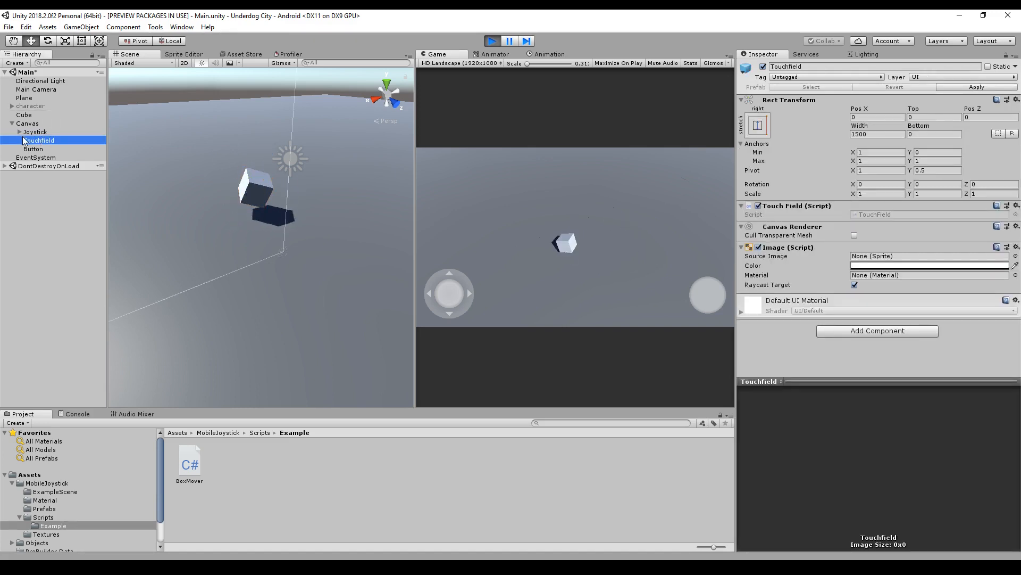
pyautogui.moveTo(37, 141)
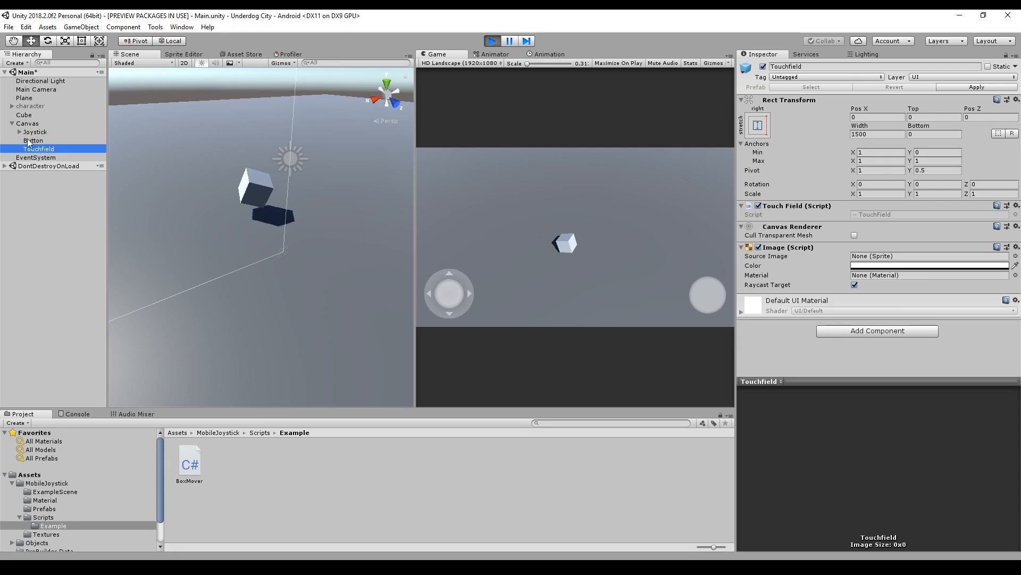
pyautogui.moveTo(665, 272)
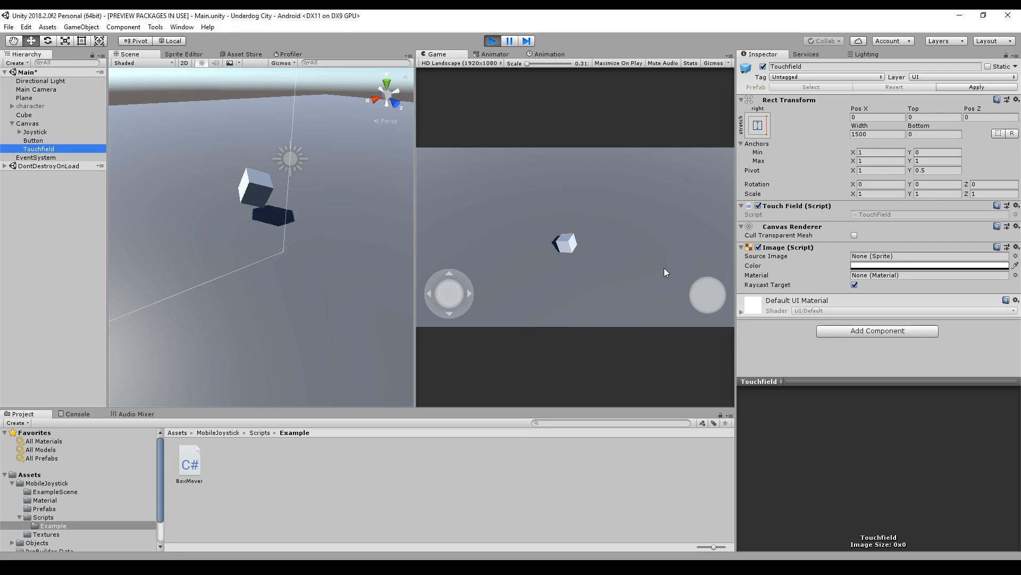
pyautogui.moveTo(702, 297)
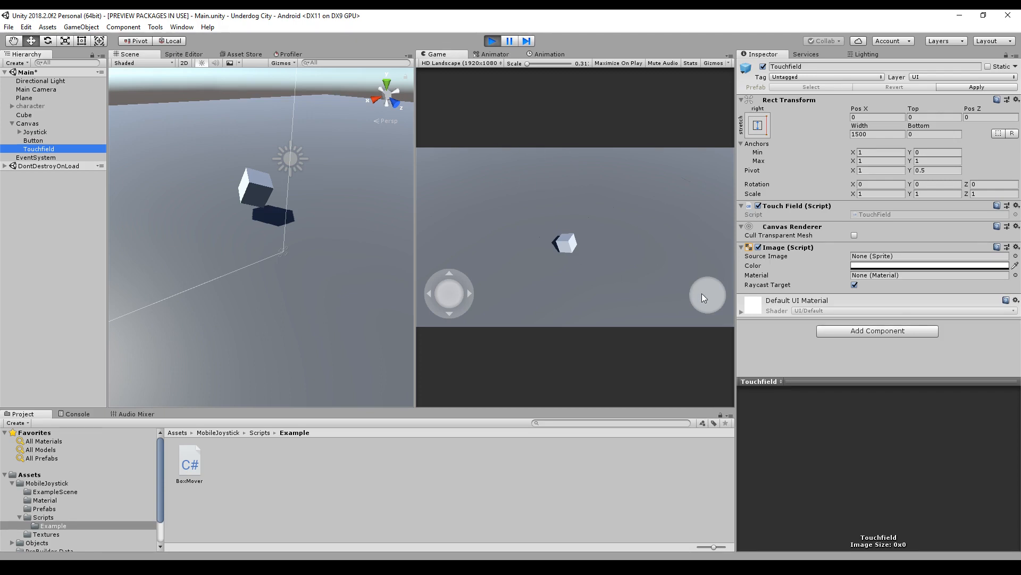
pyautogui.moveTo(679, 288)
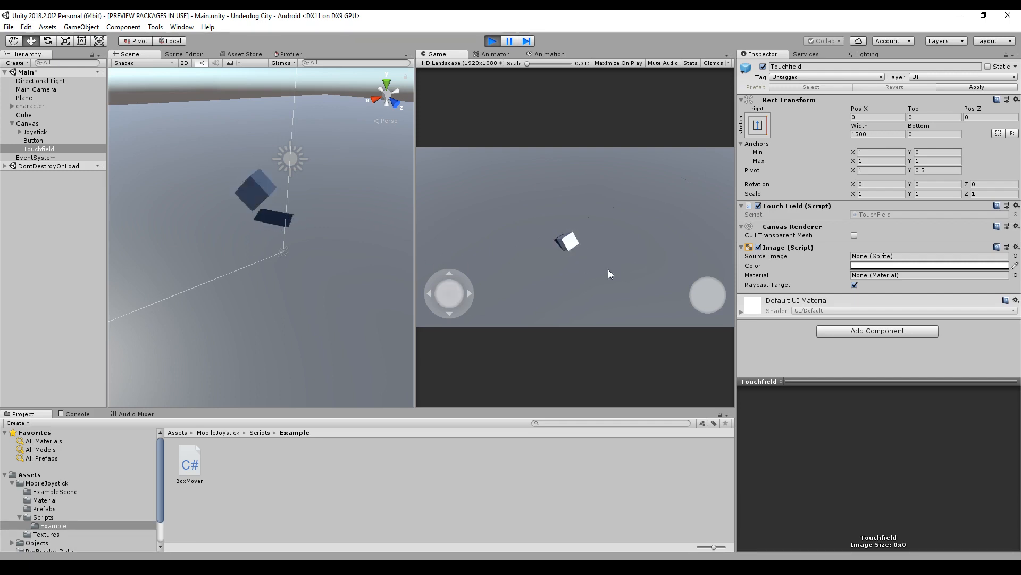
pyautogui.click(38, 141)
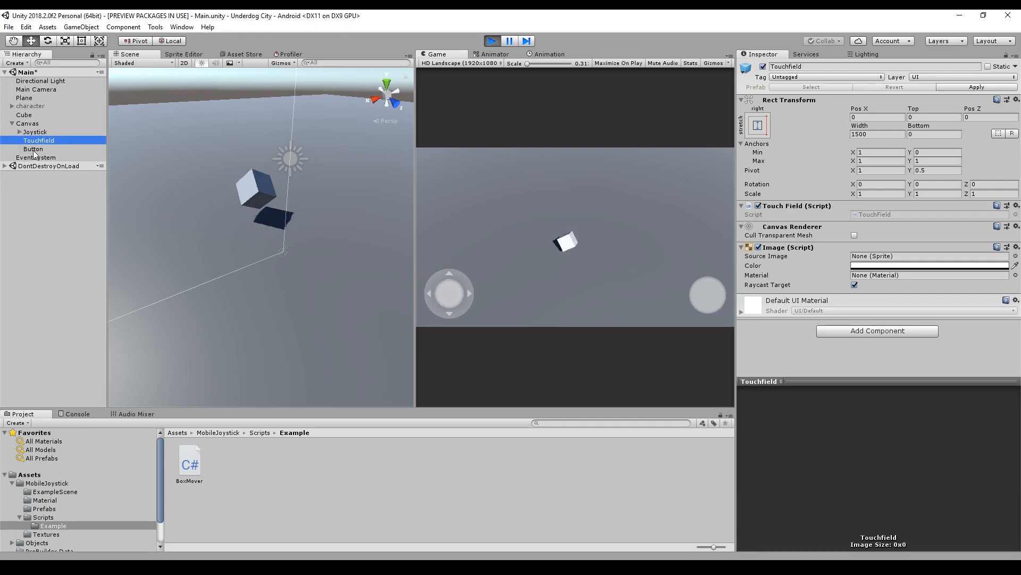
pyautogui.click(33, 149)
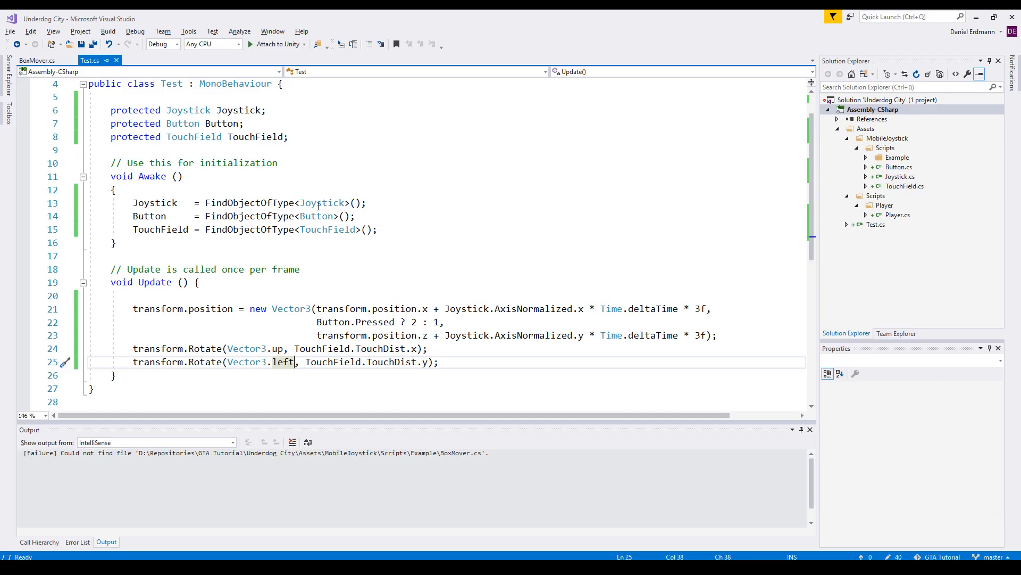
pyautogui.click(316, 202)
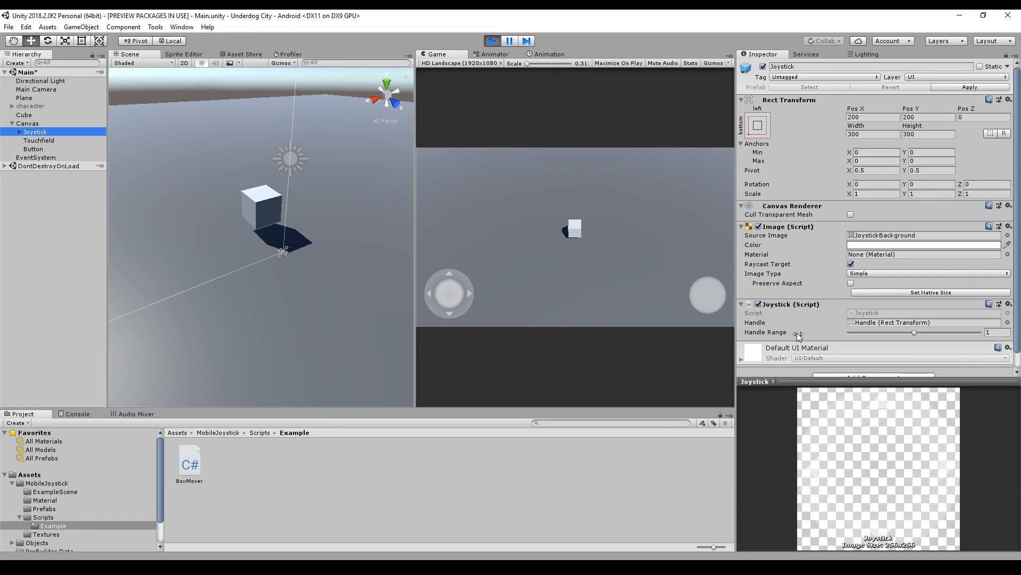
pyautogui.moveTo(853, 329)
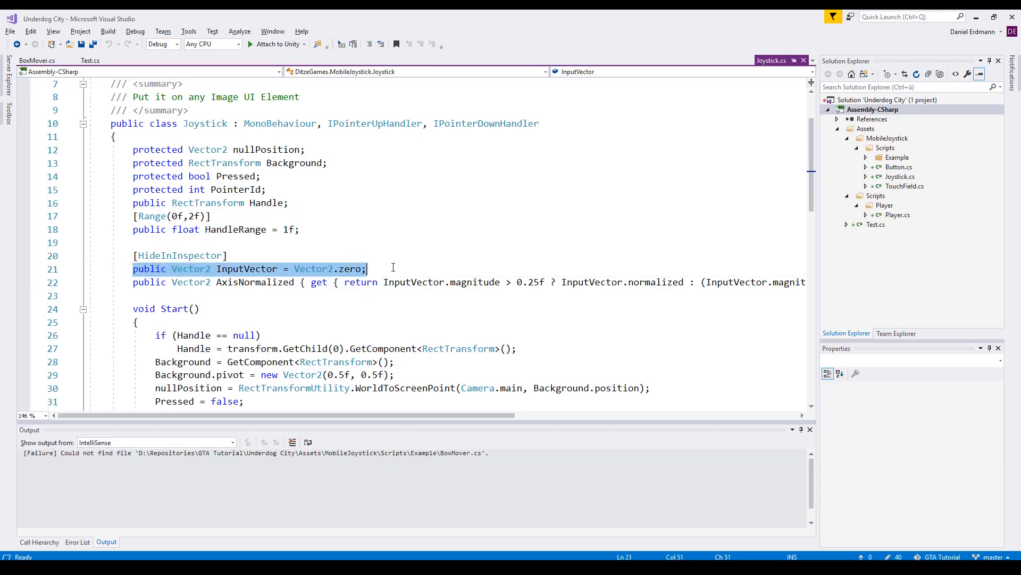
pyautogui.doubleClick(246, 269)
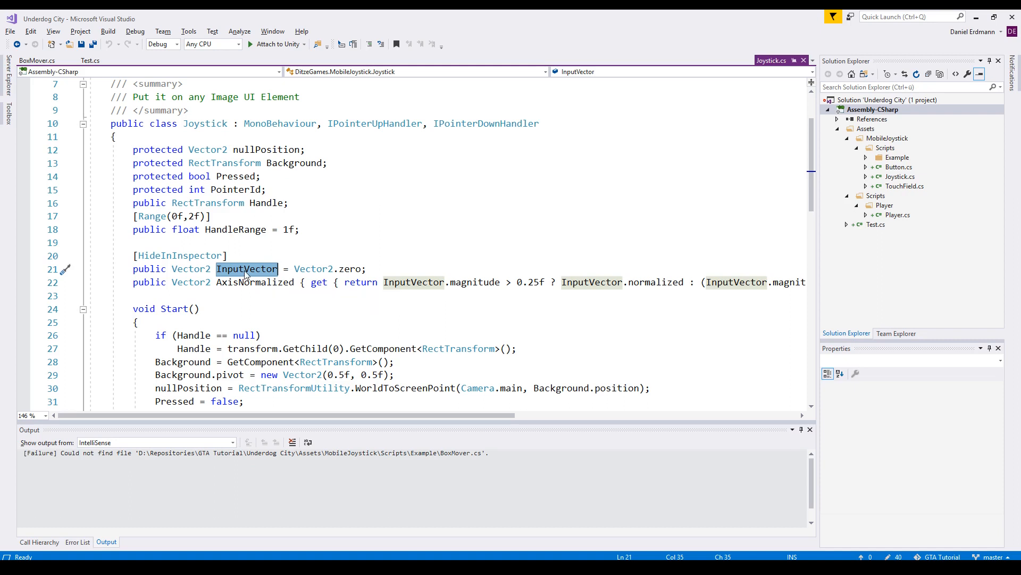
pyautogui.moveTo(246, 268)
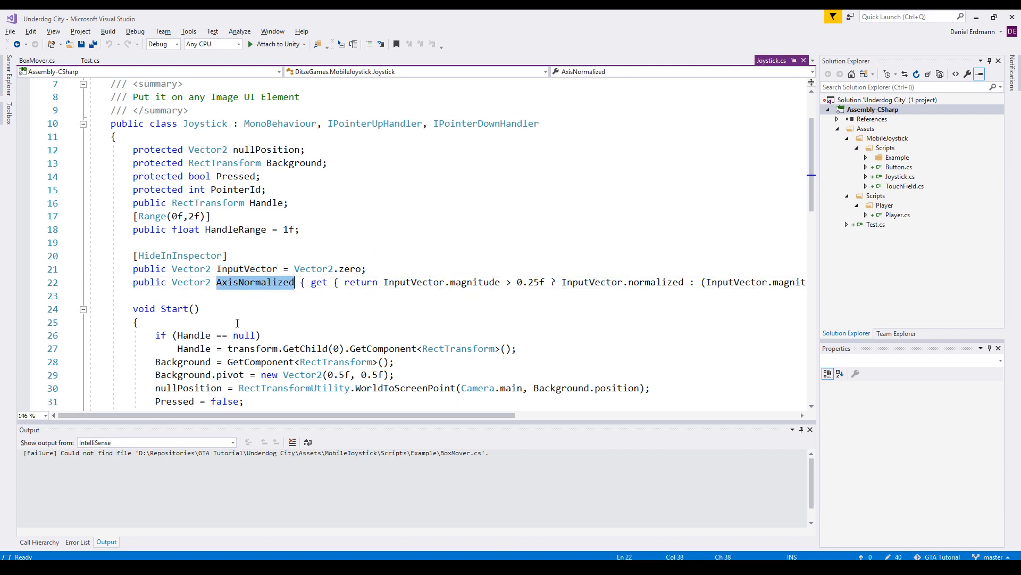
pyautogui.moveTo(255, 282)
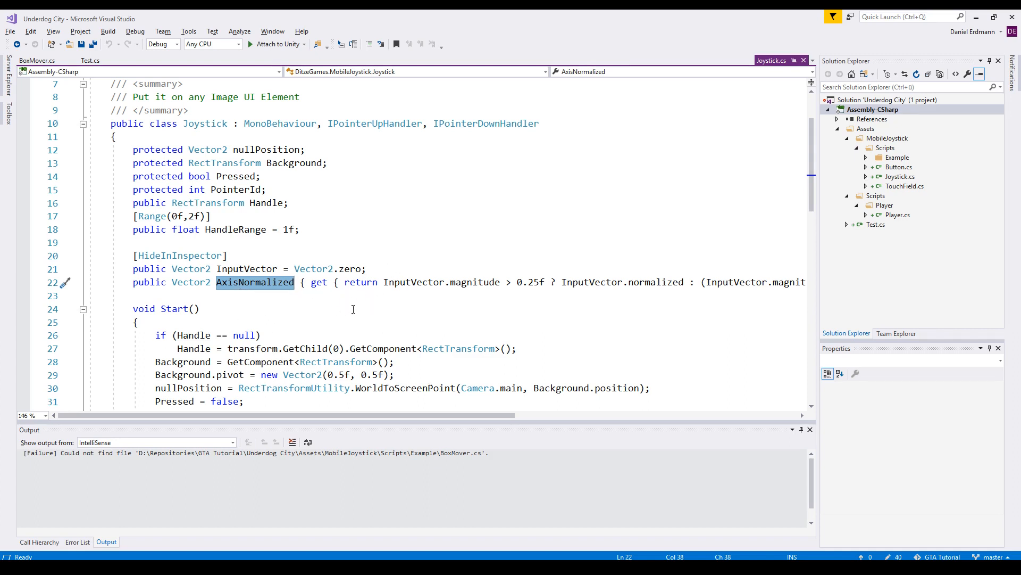
pyautogui.moveTo(319, 282)
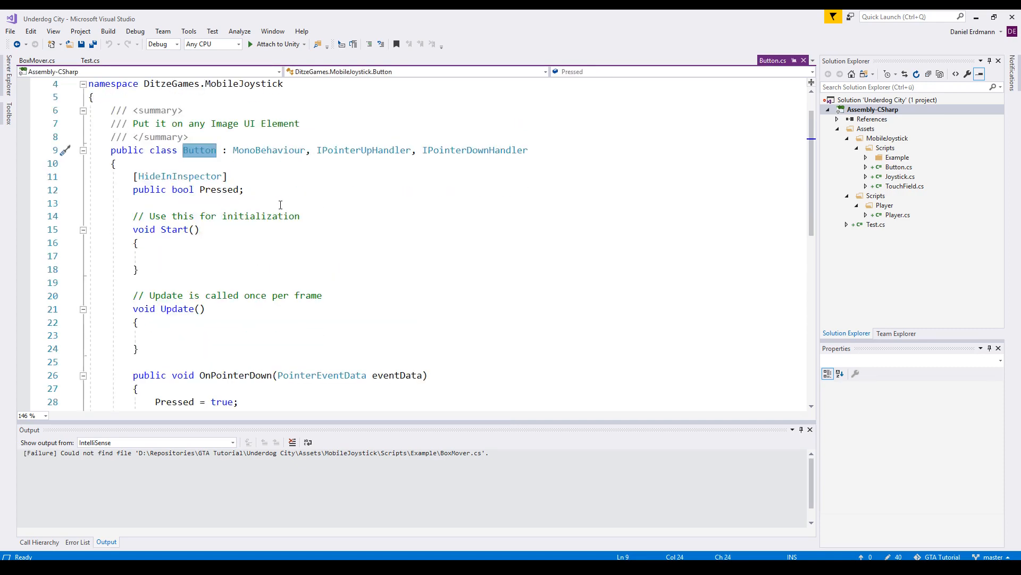
# Scroll through Button.cs, then highlight the TouchField script's Pressed flag
pyautogui.scroll(-3)
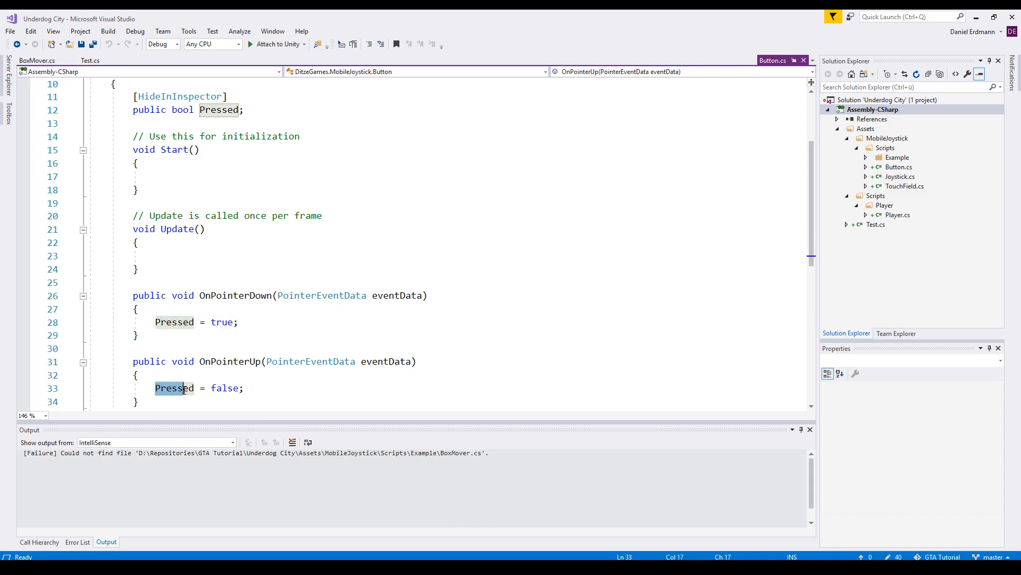
pyautogui.scroll(3)
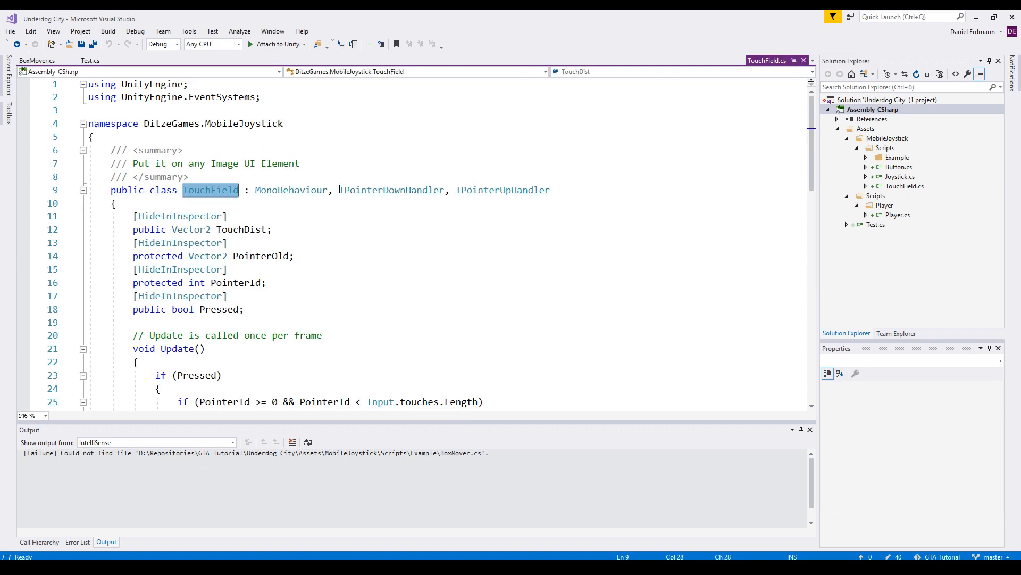
pyautogui.scroll(-3)
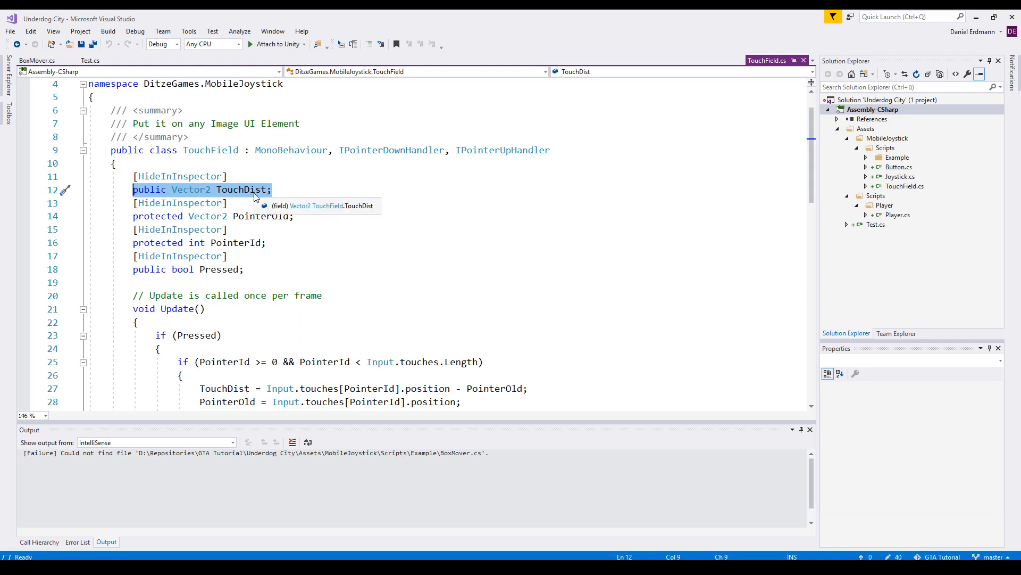
pyautogui.moveTo(248, 216)
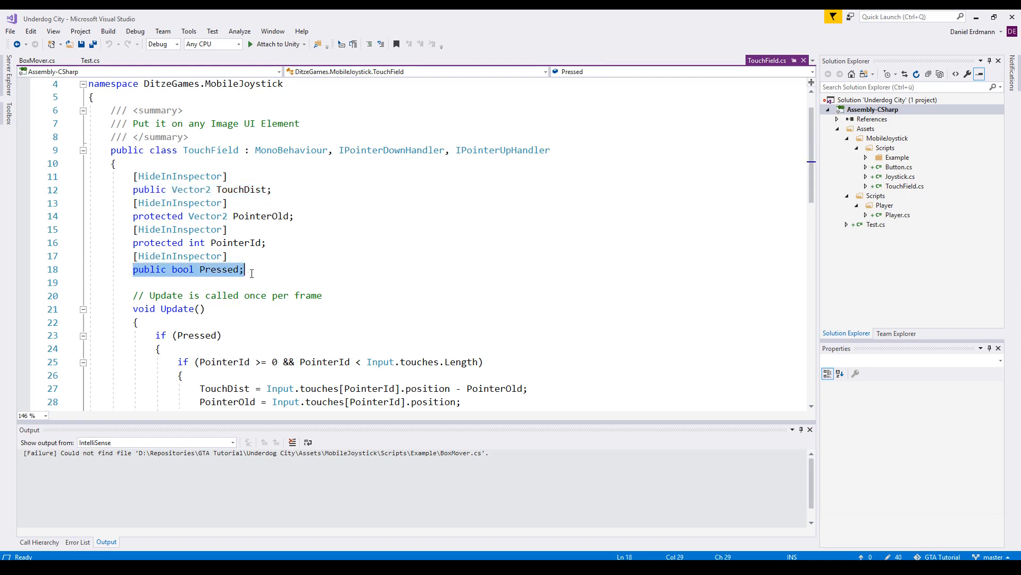
pyautogui.doubleClick(220, 269)
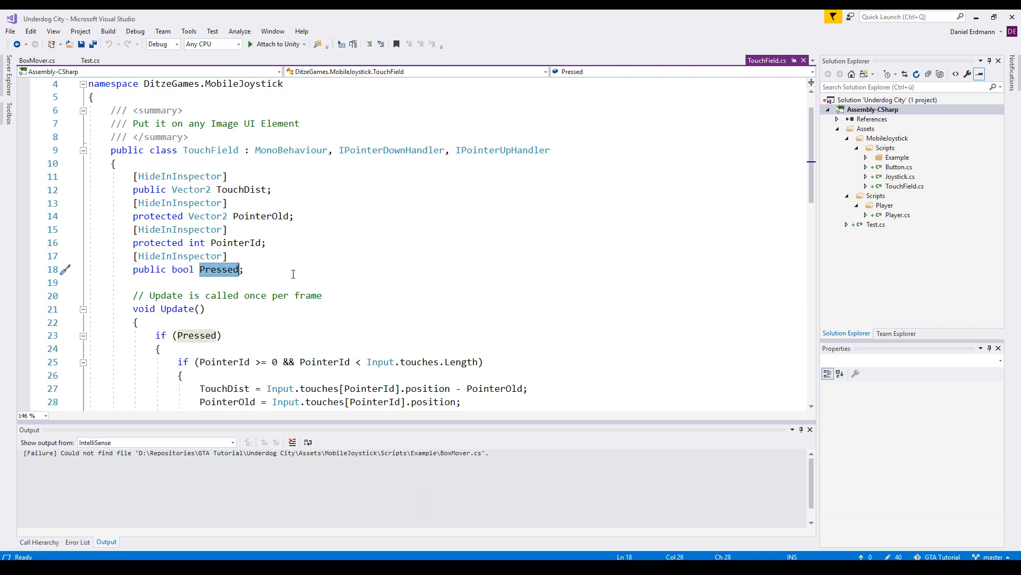
pyautogui.moveTo(260, 268)
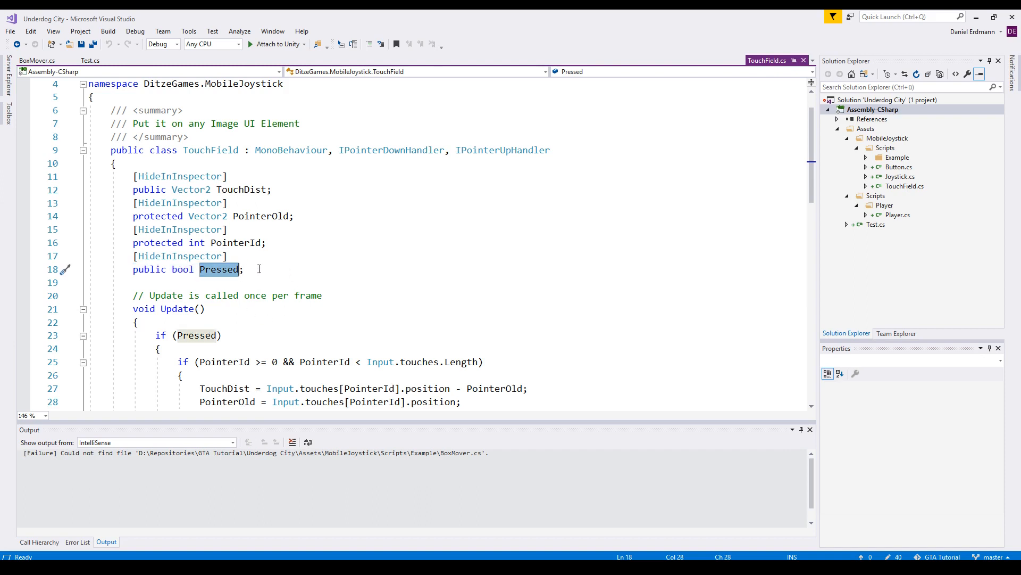